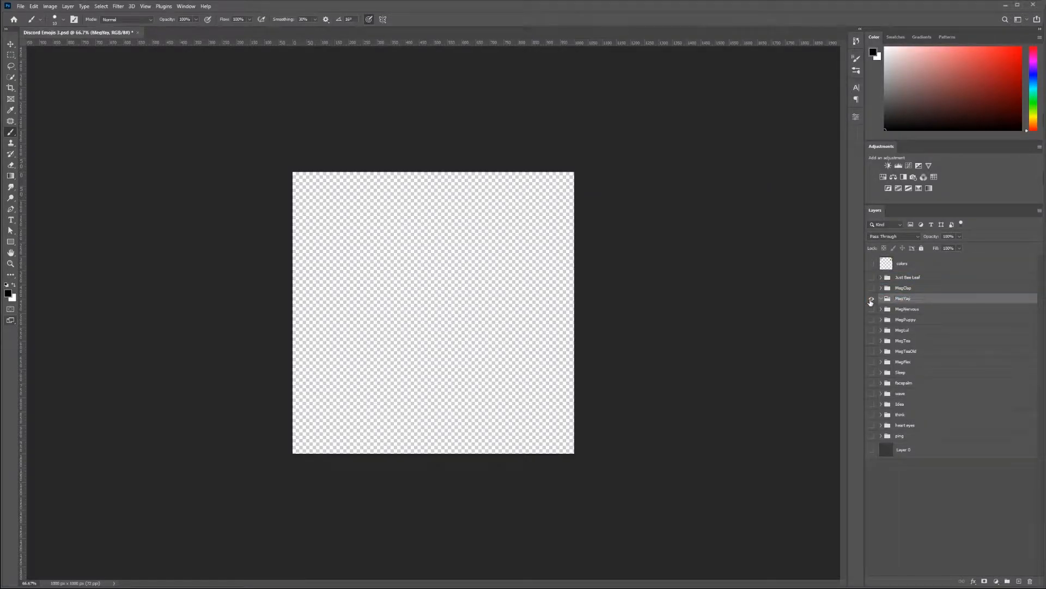
# Step: Pick the emoji group and add a blank layer, discarding the trial cheering-pose sketches
pyautogui.click(872, 299)
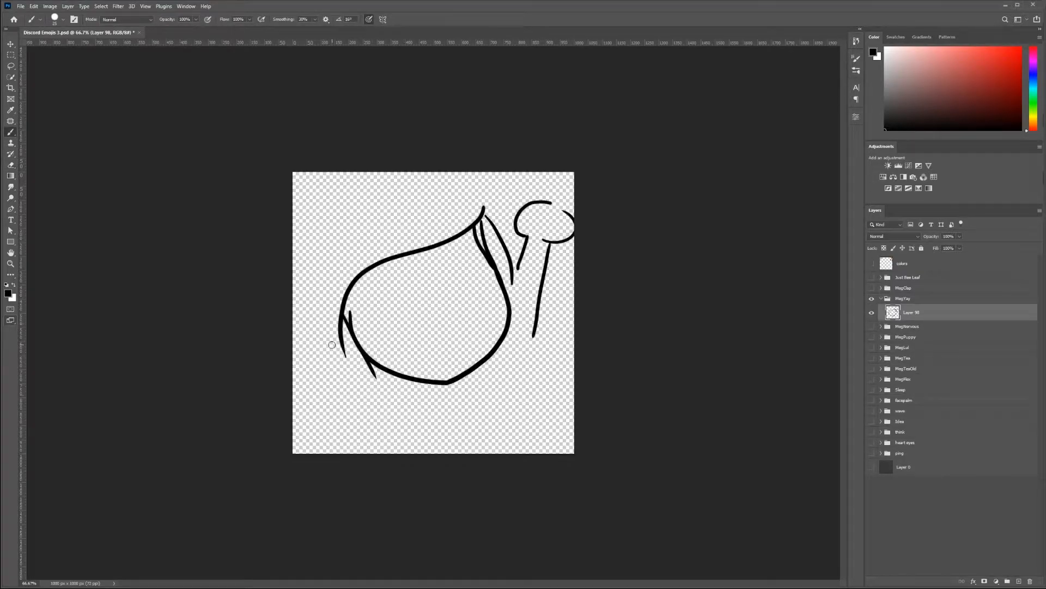
pyautogui.moveTo(331, 344); pyautogui.dragTo(345, 267)
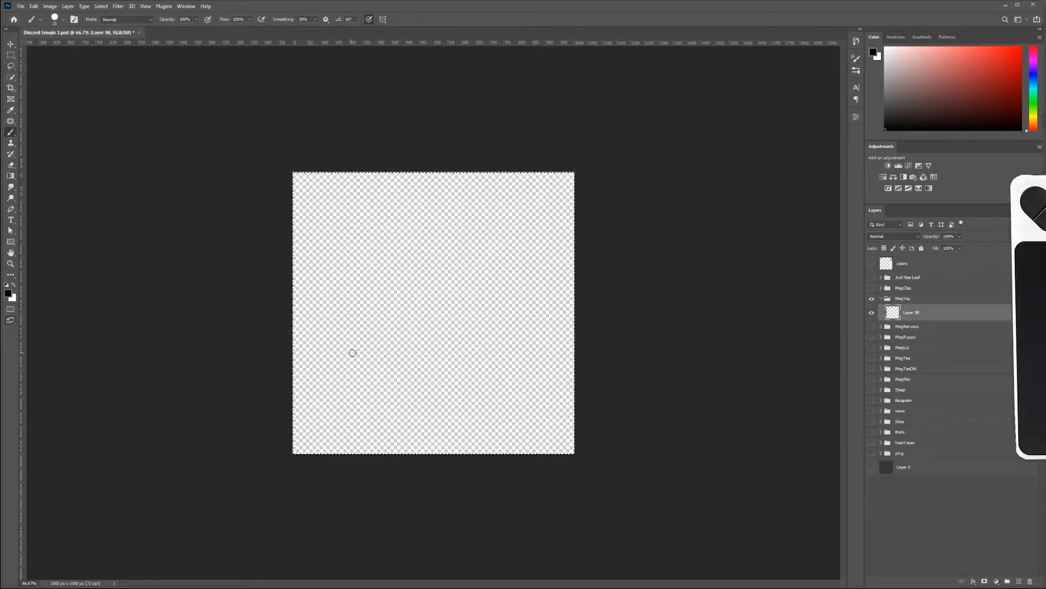
pyautogui.moveTo(327, 267); pyautogui.dragTo(363, 380)
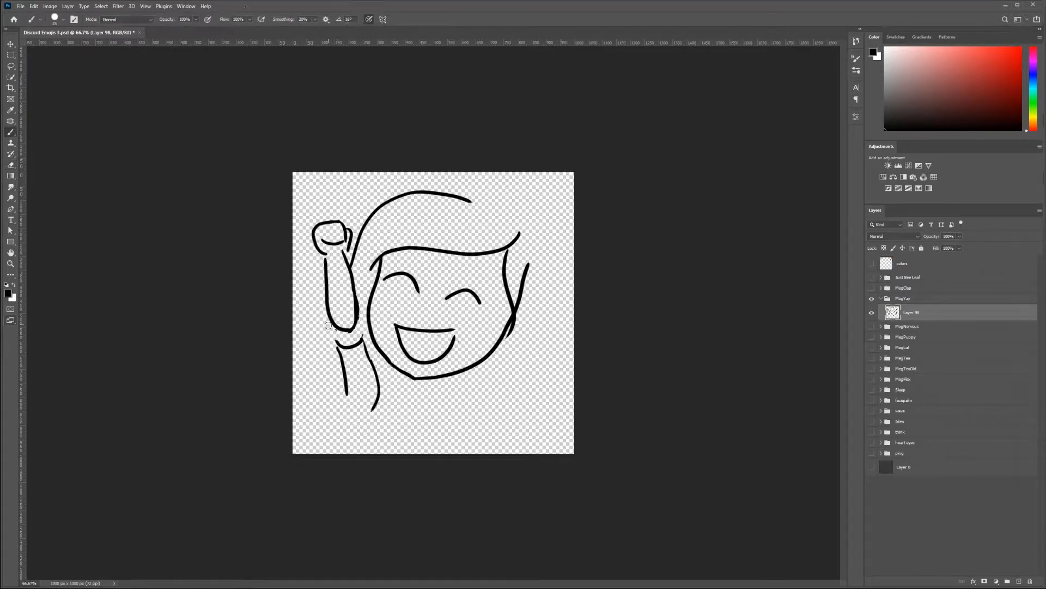
pyautogui.press('ctrl+t')
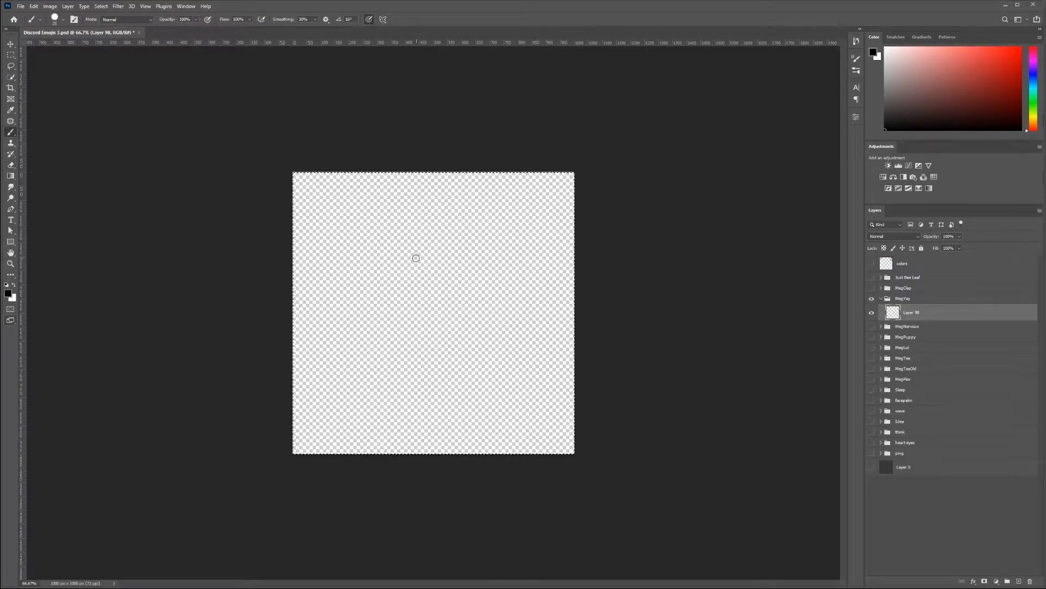
# Step: Rough out the girl's body, face and raised fists, then rework the hair and arm lines
pyautogui.moveTo(321, 253); pyautogui.dragTo(413, 340)
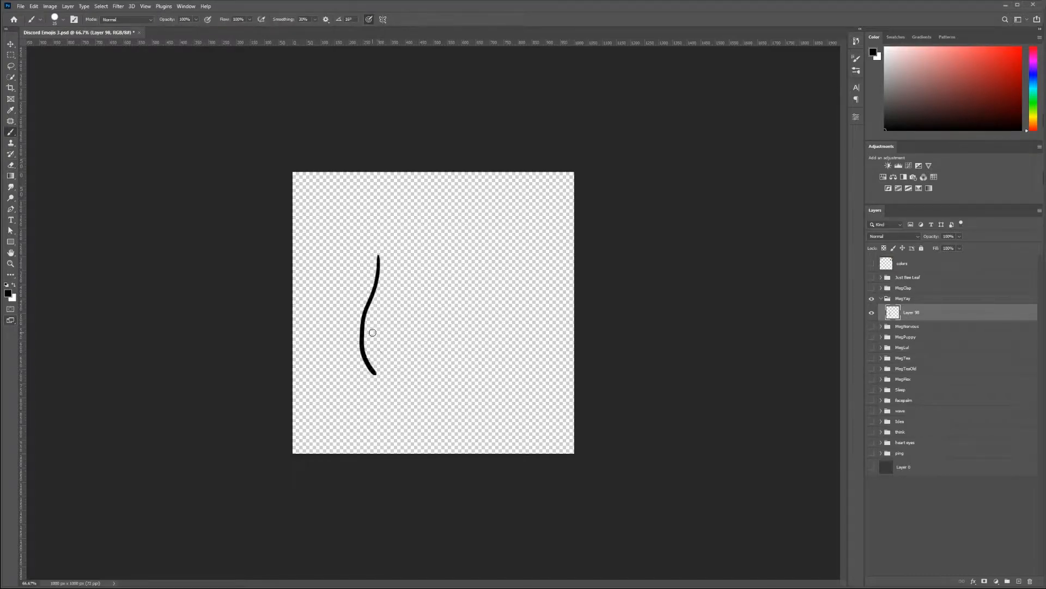
pyautogui.moveTo(374, 260); pyautogui.dragTo(447, 350)
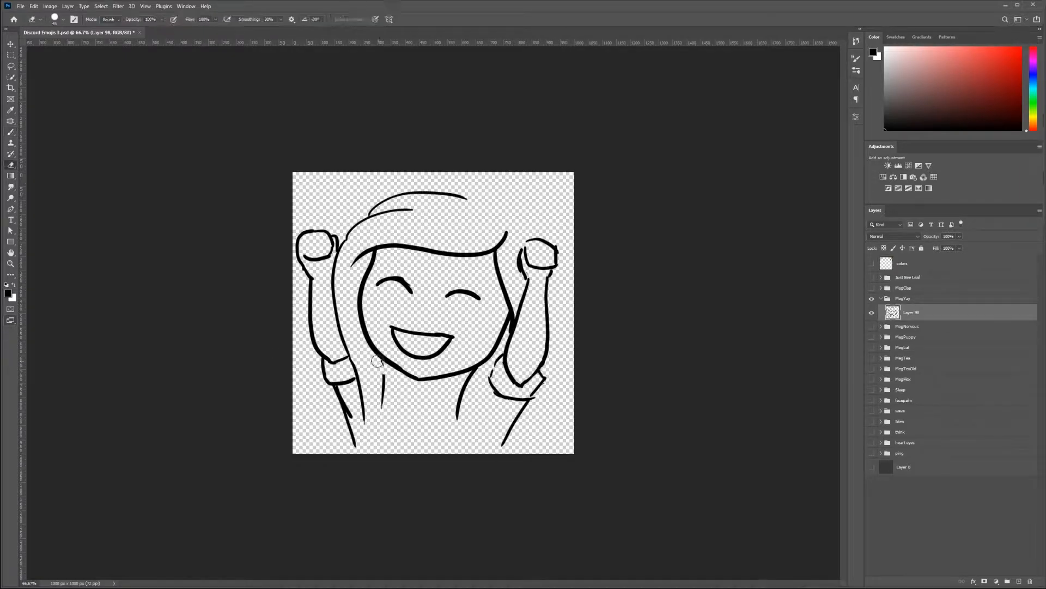
pyautogui.moveTo(374, 363); pyautogui.dragTo(333, 440)
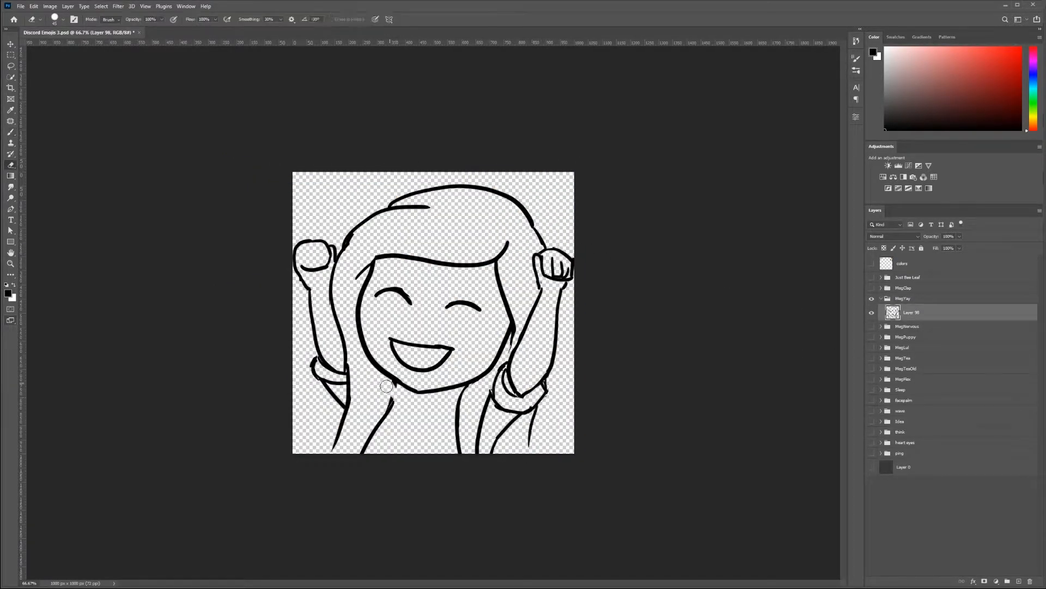
pyautogui.moveTo(387, 387); pyautogui.dragTo(336, 449)
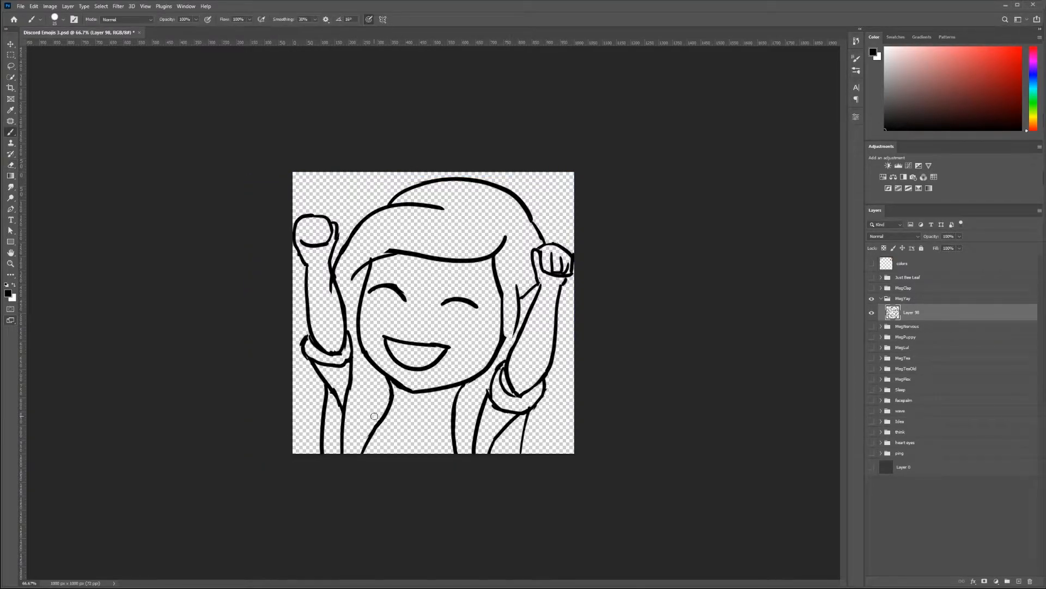
# Step: On a new layer, trace clean arms, body, face outline, hands and hair over the sketch
pyautogui.click(11, 143)
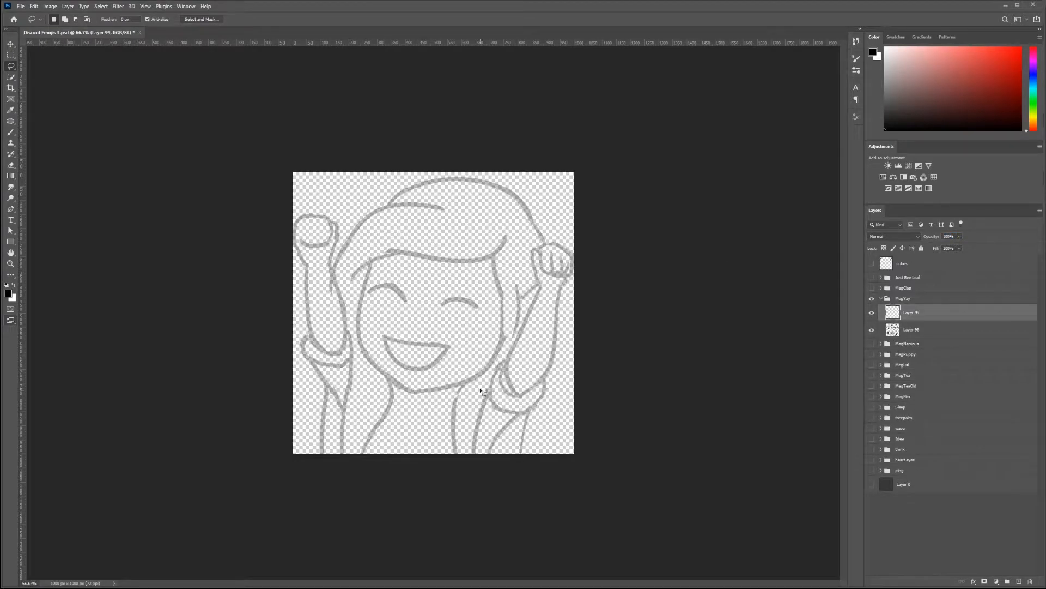
pyautogui.moveTo(310, 267); pyautogui.dragTo(340, 340)
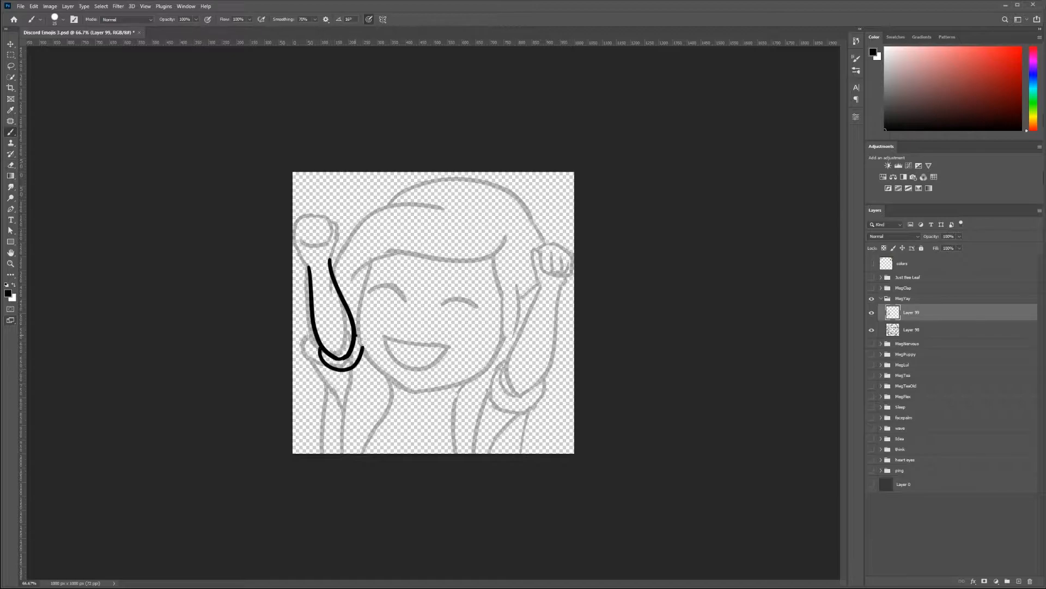
pyautogui.moveTo(354, 347); pyautogui.dragTo(357, 450)
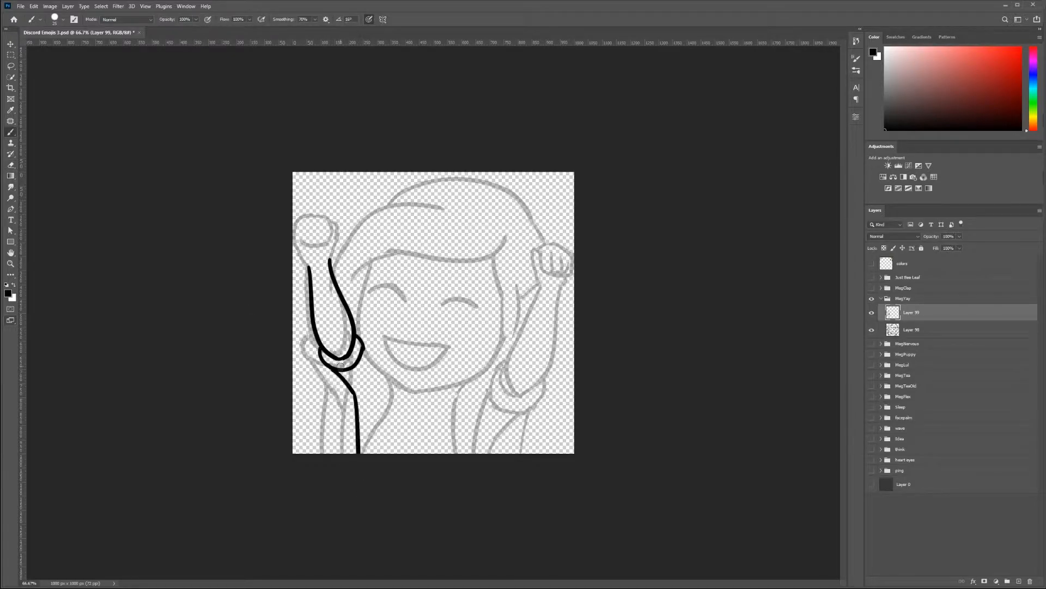
pyautogui.moveTo(383, 256); pyautogui.dragTo(434, 387)
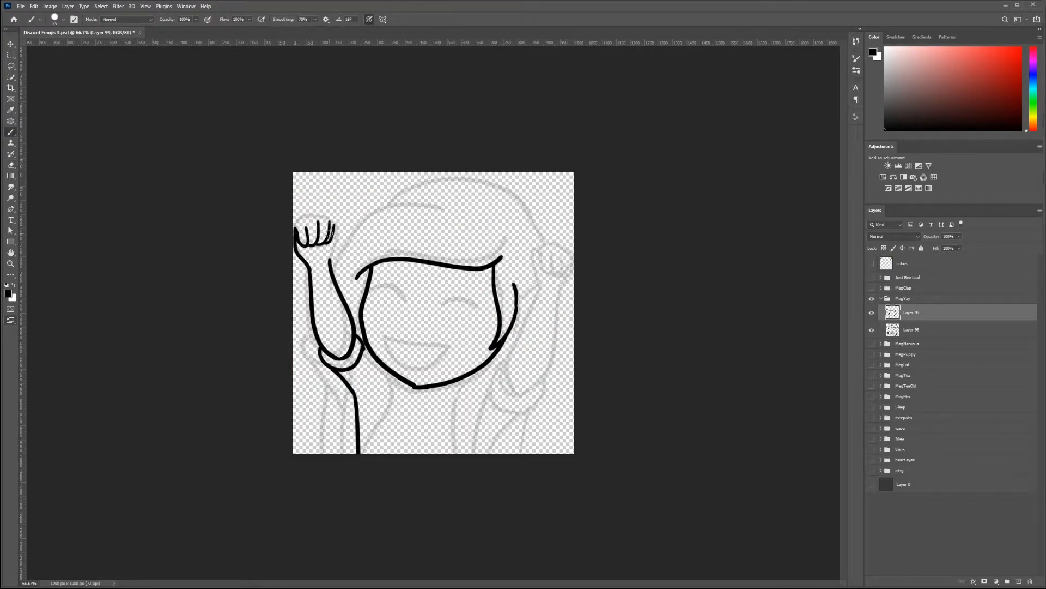
pyautogui.moveTo(307, 220); pyautogui.dragTo(327, 247)
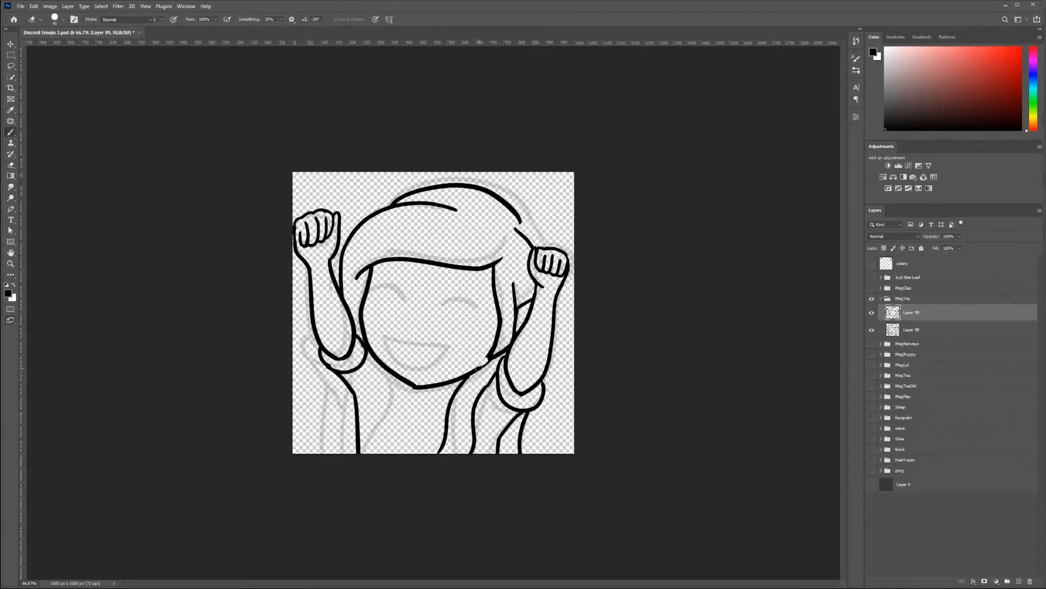
pyautogui.moveTo(362, 390); pyautogui.dragTo(354, 444)
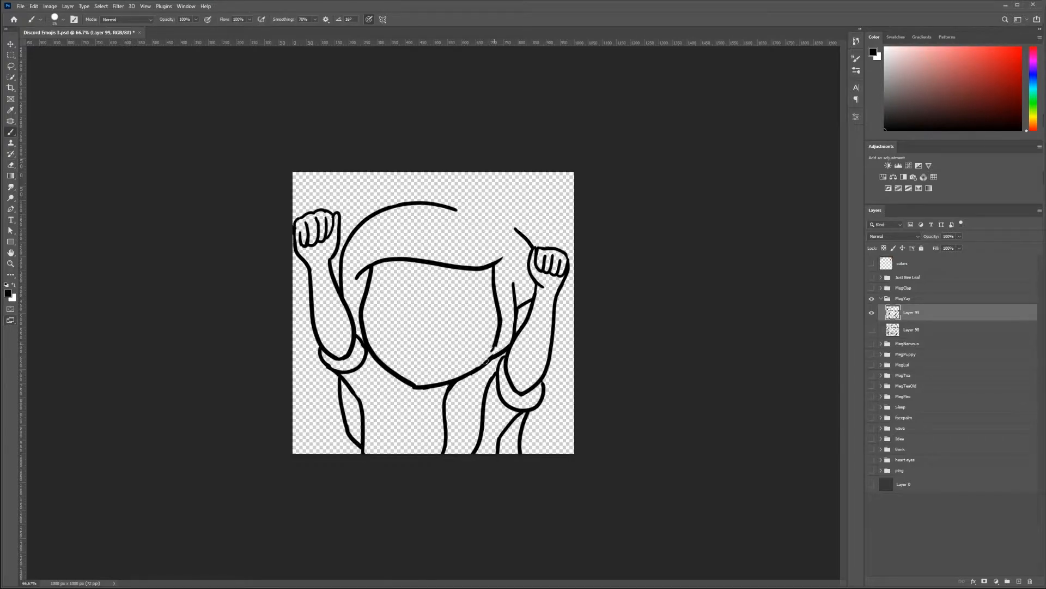
# Step: Ink the hair top, crescent closed eyes and open grin with teeth, and redraw the right fist
pyautogui.moveTo(354, 380); pyautogui.dragTo(371, 454)
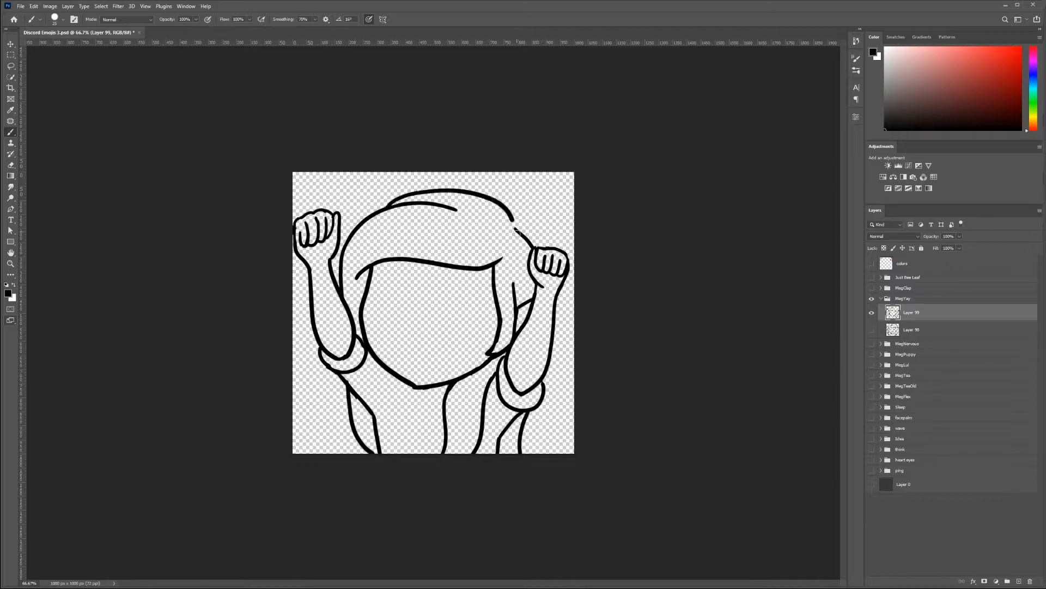
pyautogui.moveTo(393, 197); pyautogui.dragTo(534, 246)
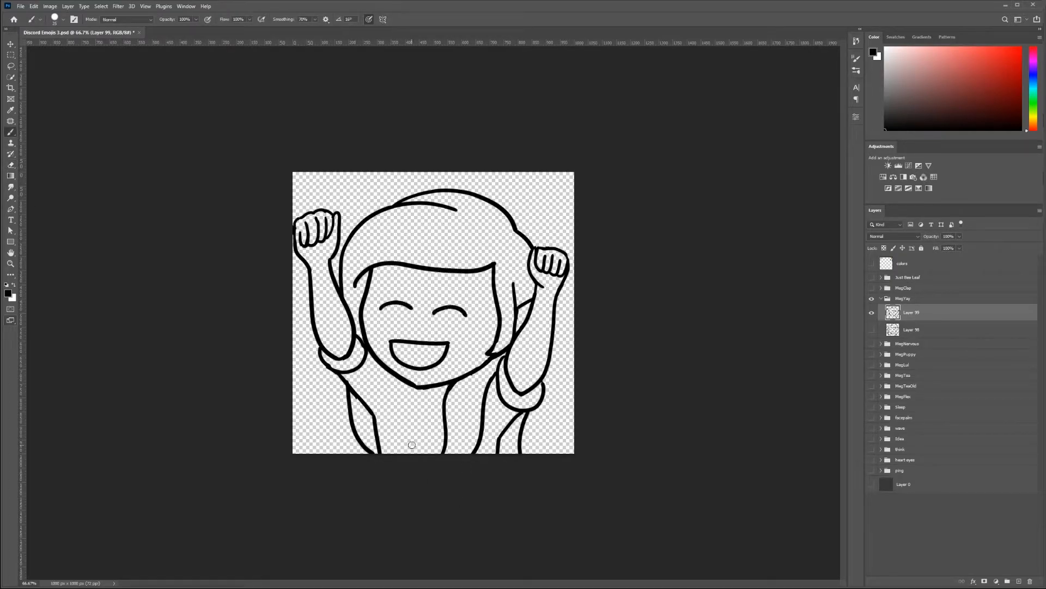
pyautogui.press('ctrl+t')
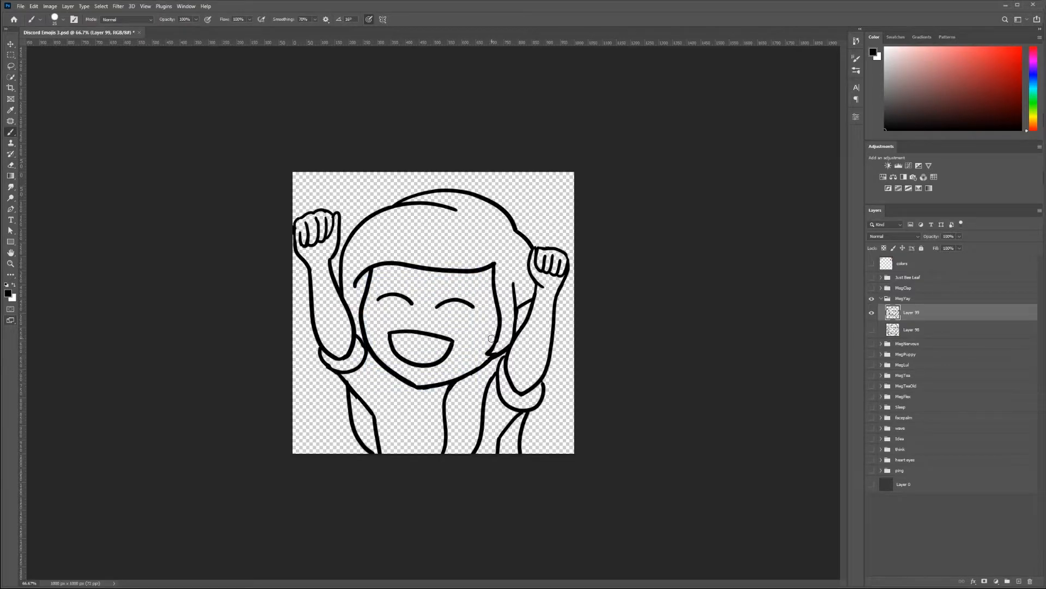
pyautogui.moveTo(414, 350); pyautogui.dragTo(441, 357)
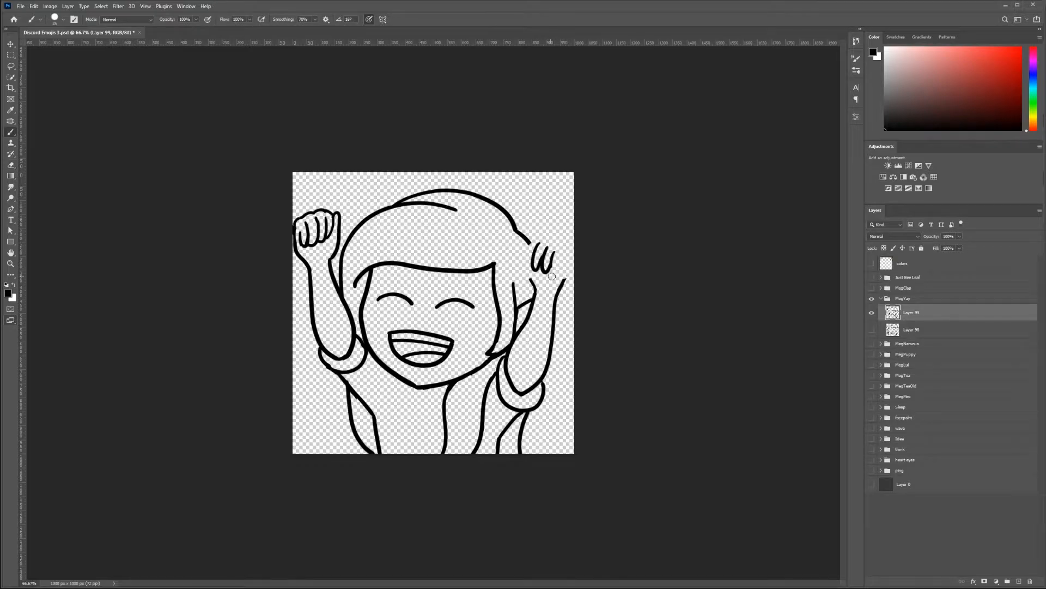
pyautogui.moveTo(544, 267); pyautogui.dragTo(557, 253)
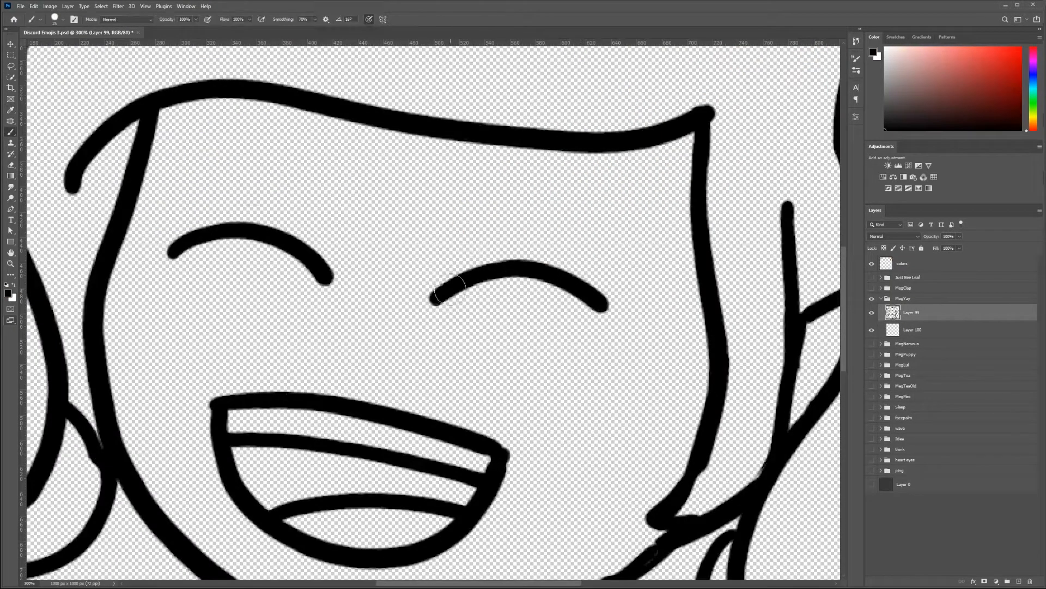
# Step: Paint beige skin tone across the face on the colour layer
pyautogui.moveTo(454, 280); pyautogui.dragTo(600, 314)
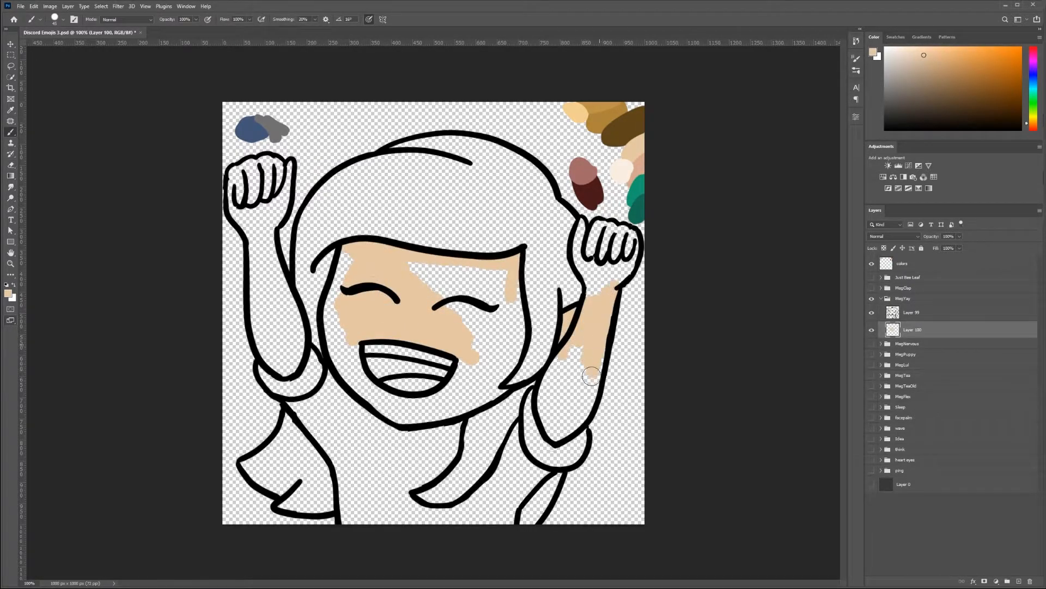
# Step: Block in skin on the arms, brown hair and a green shirt and sleeves, then sample a colour
pyautogui.click(871, 485)
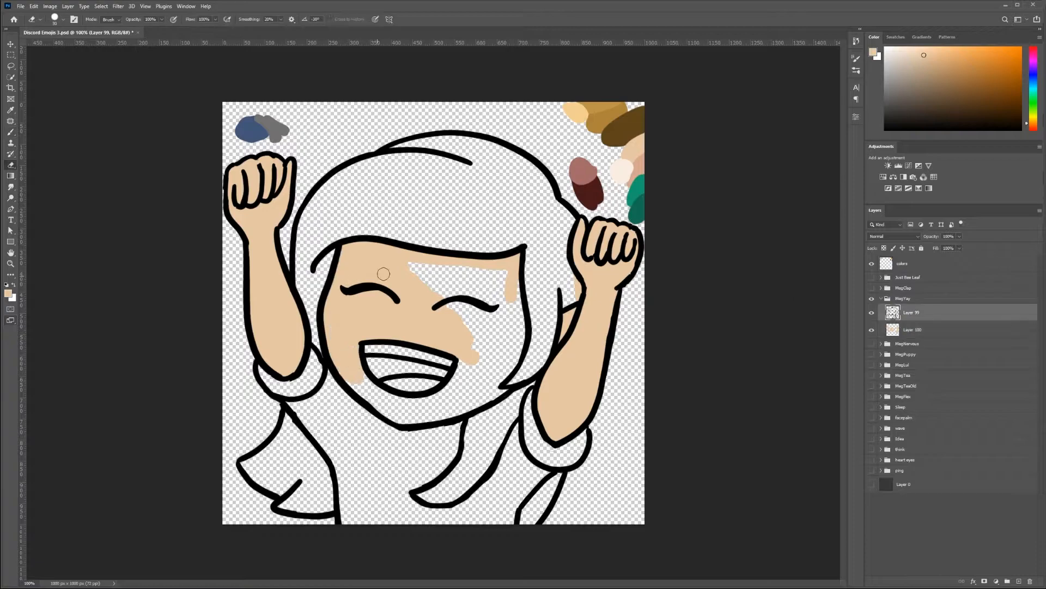
pyautogui.click(912, 329)
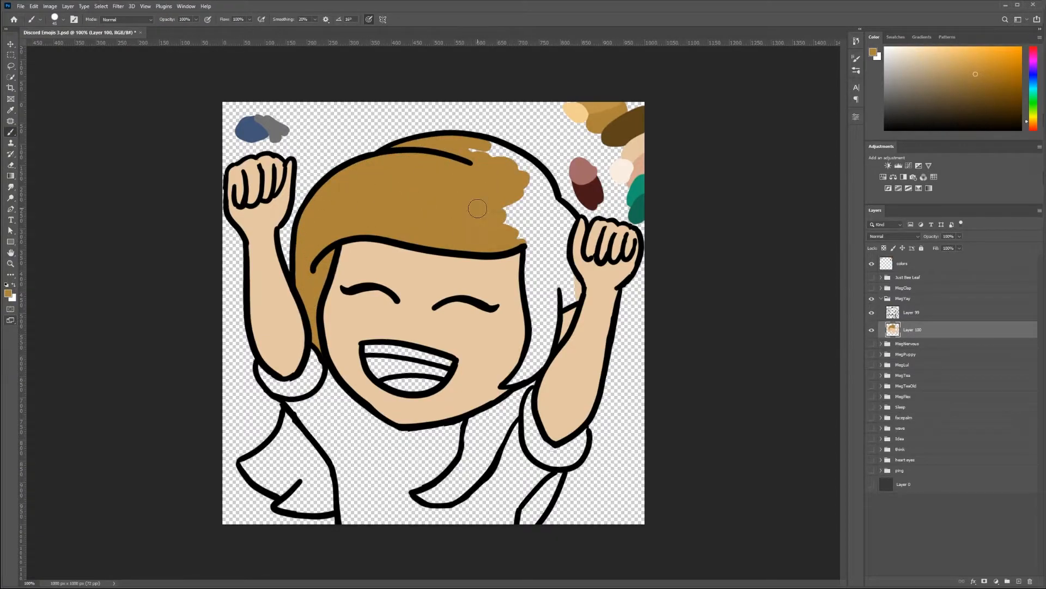
pyautogui.moveTo(478, 208); pyautogui.dragTo(564, 225)
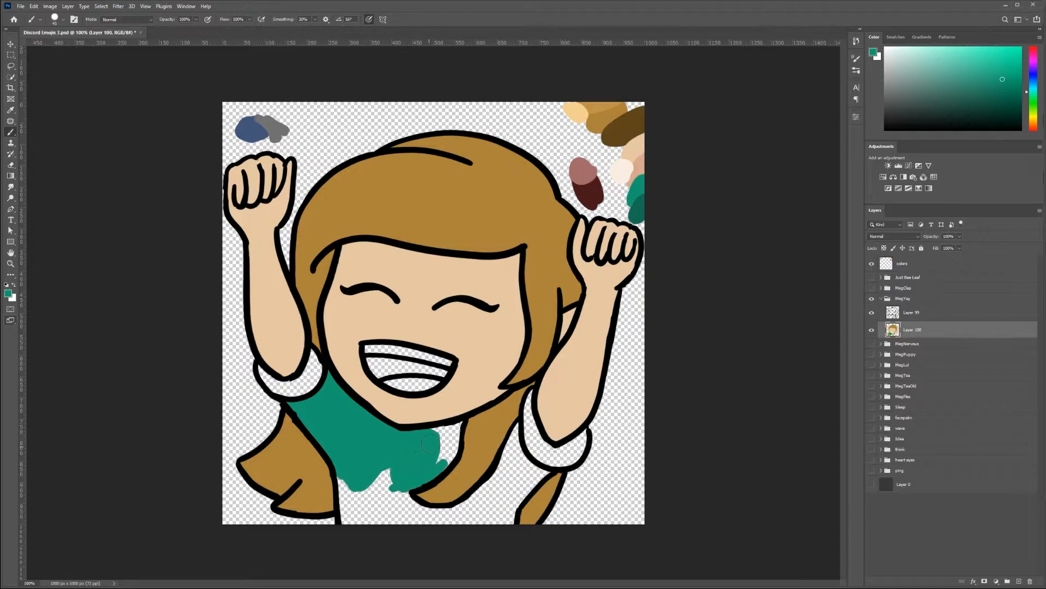
pyautogui.moveTo(431, 444); pyautogui.dragTo(527, 477)
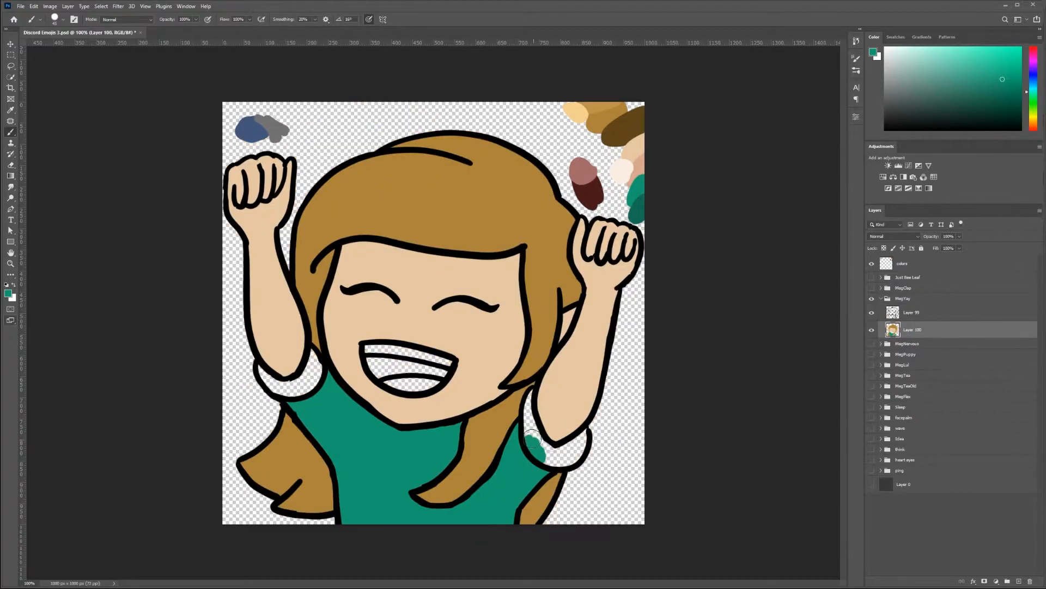
pyautogui.click(912, 313)
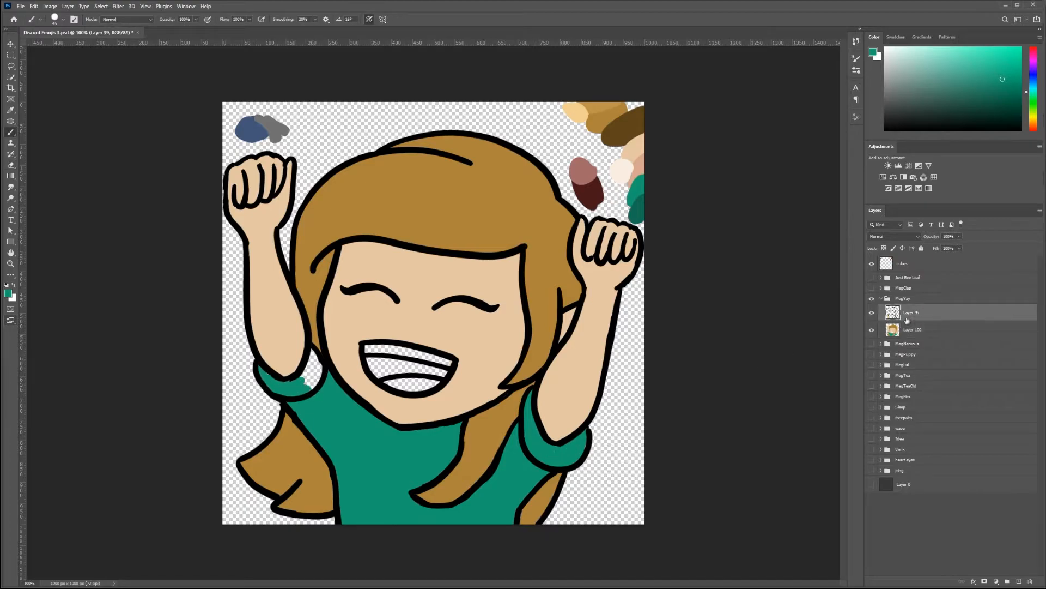
pyautogui.click(934, 329)
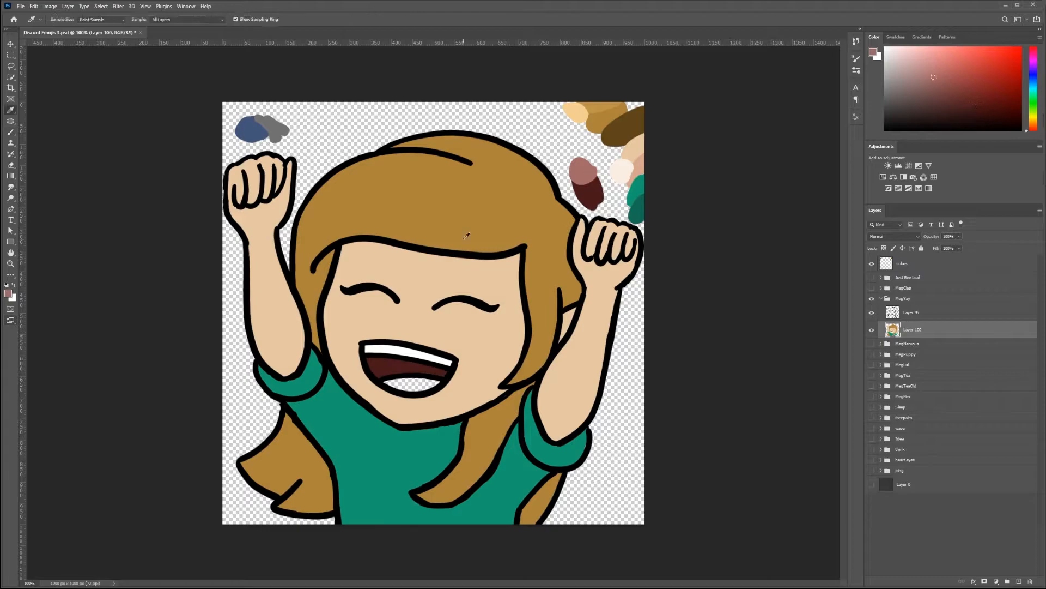
pyautogui.click(912, 313)
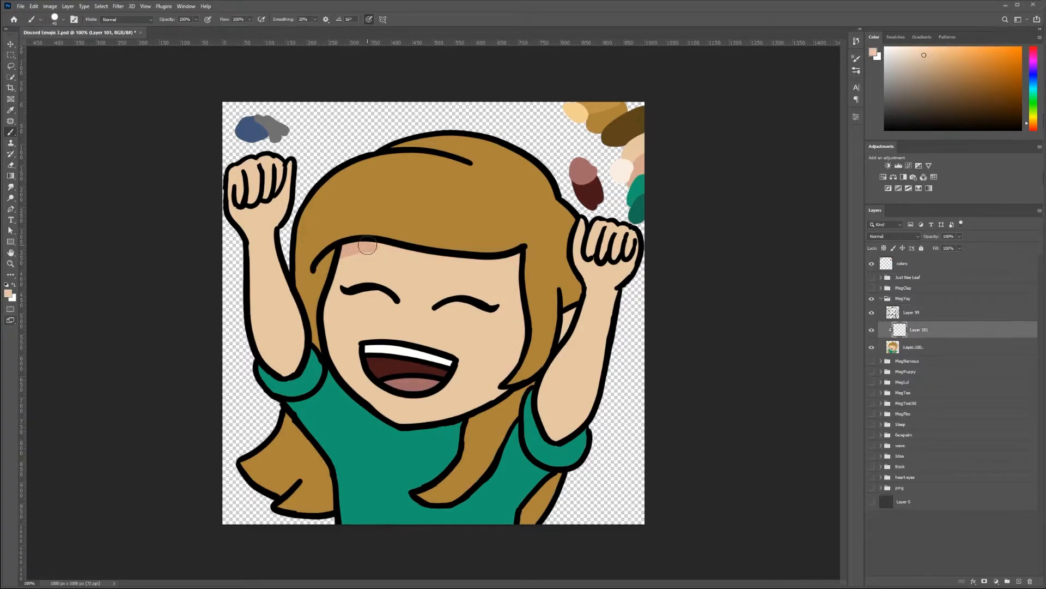
# Step: Shade the forehead under the bangs, then add darker brown shading to the hair strands and crown
pyautogui.moveTo(366, 245); pyautogui.dragTo(414, 256)
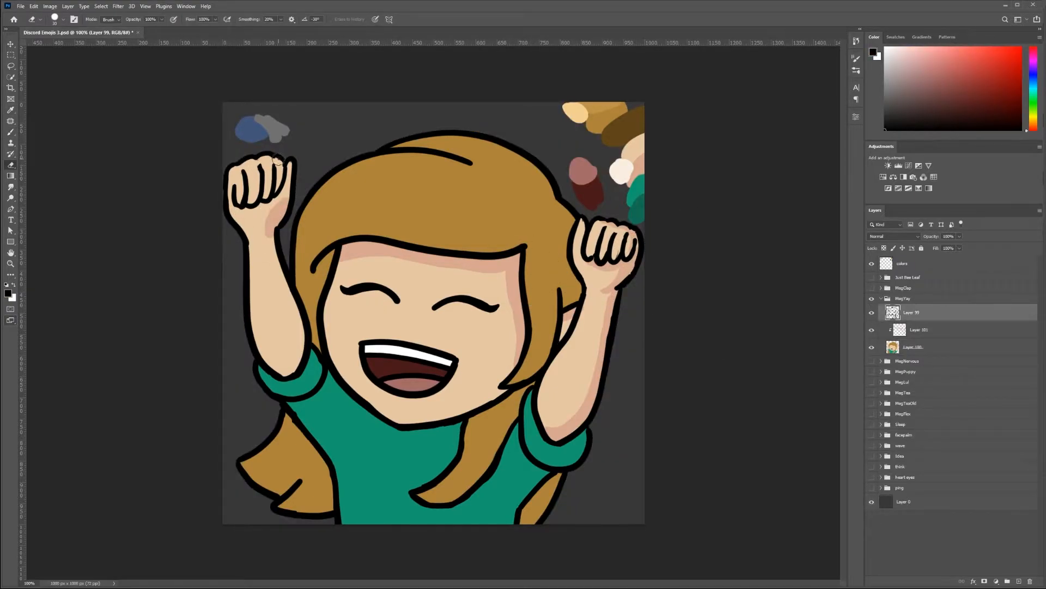
pyautogui.click(924, 54)
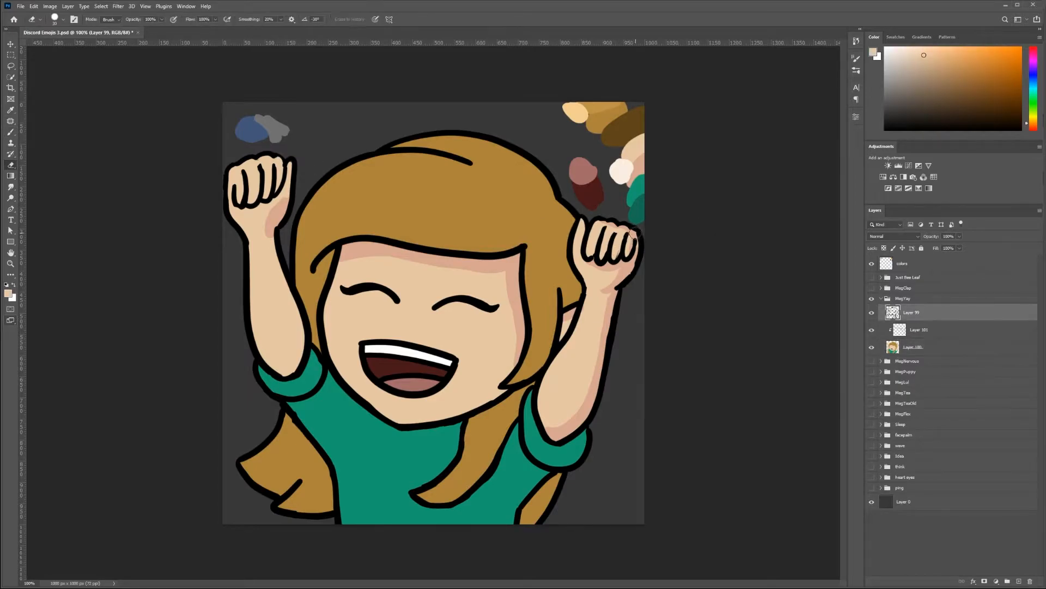
pyautogui.click(919, 329)
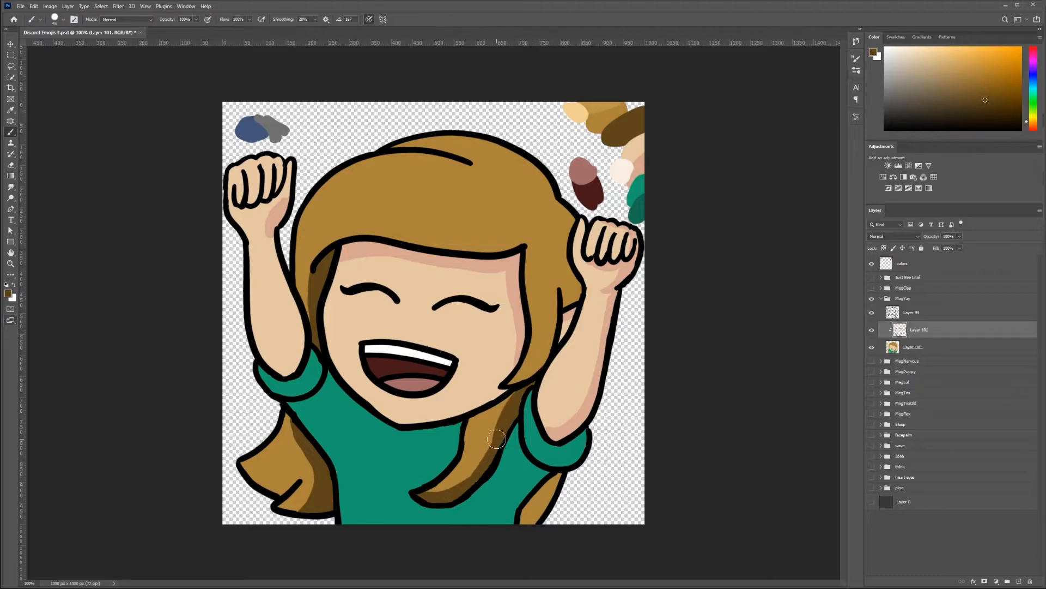
pyautogui.moveTo(497, 438); pyautogui.dragTo(577, 294)
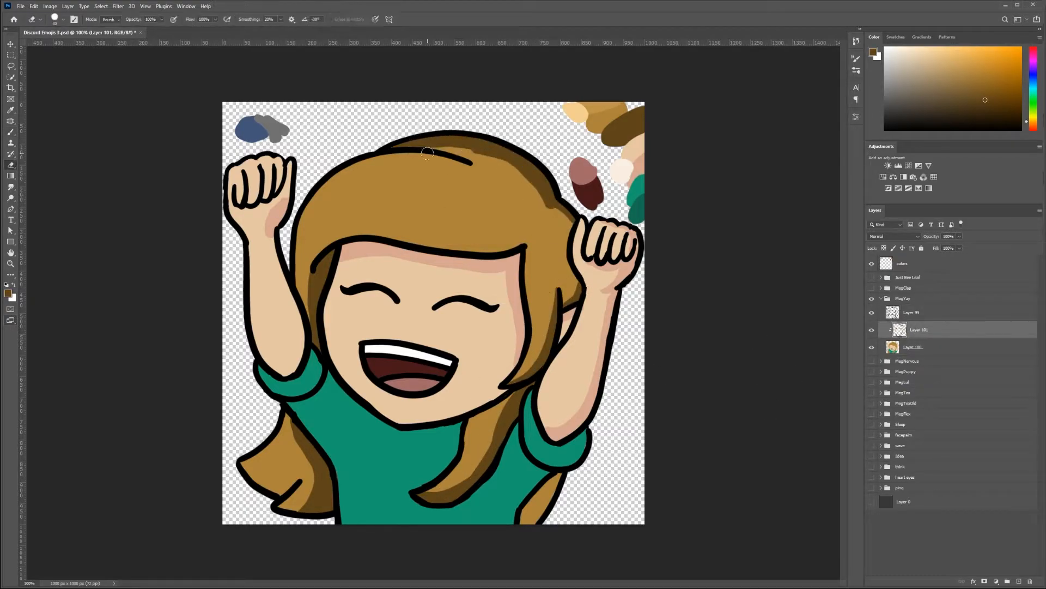
pyautogui.moveTo(420, 156); pyautogui.dragTo(544, 205)
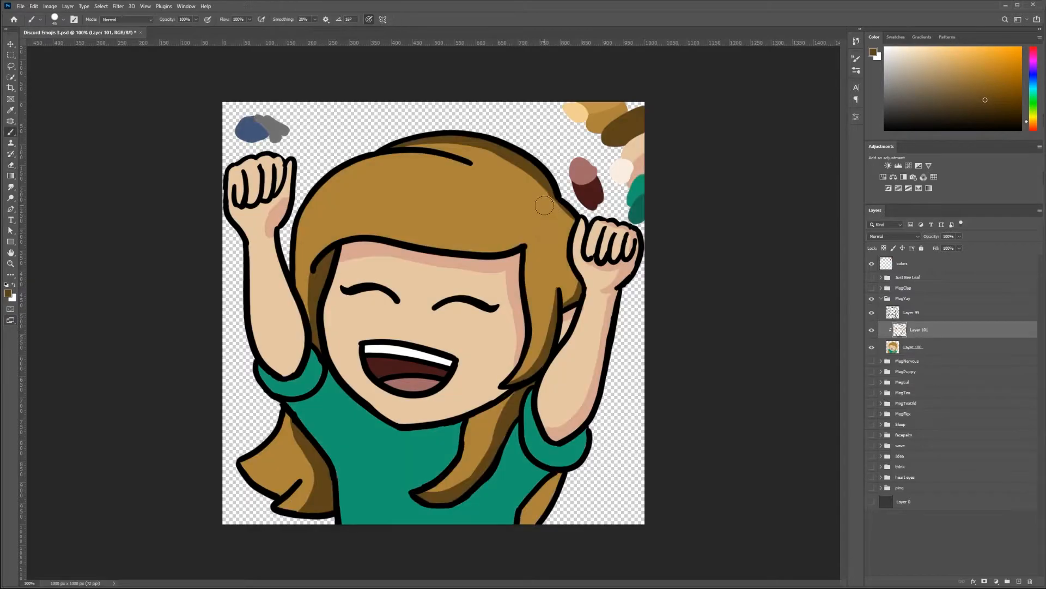
pyautogui.moveTo(547, 208); pyautogui.dragTo(554, 493)
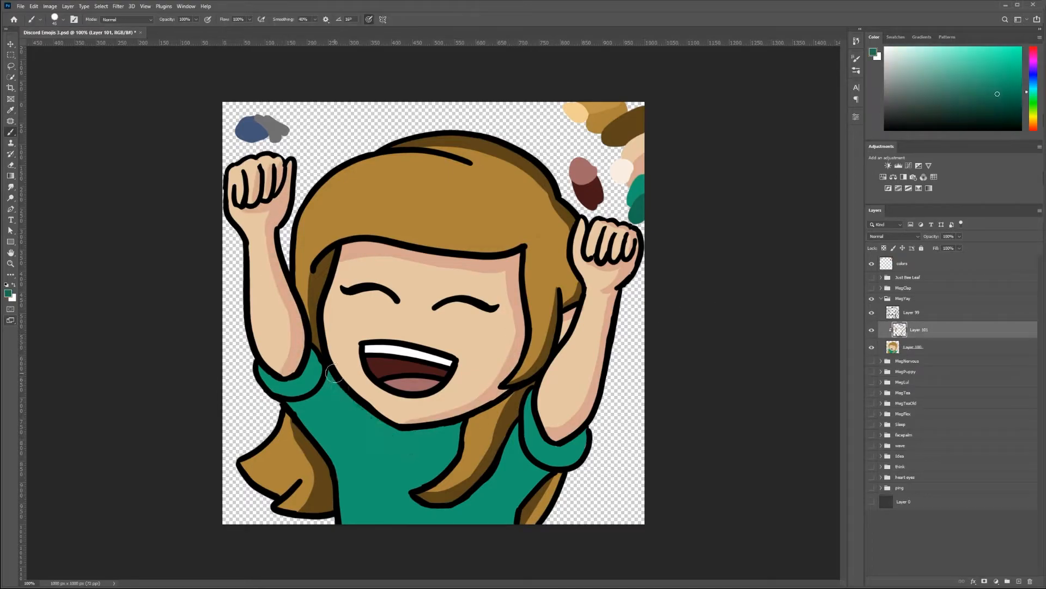
# Step: Brush darker green shadows across the shirt and tidy the shading edges
pyautogui.moveTo(333, 374); pyautogui.dragTo(359, 530)
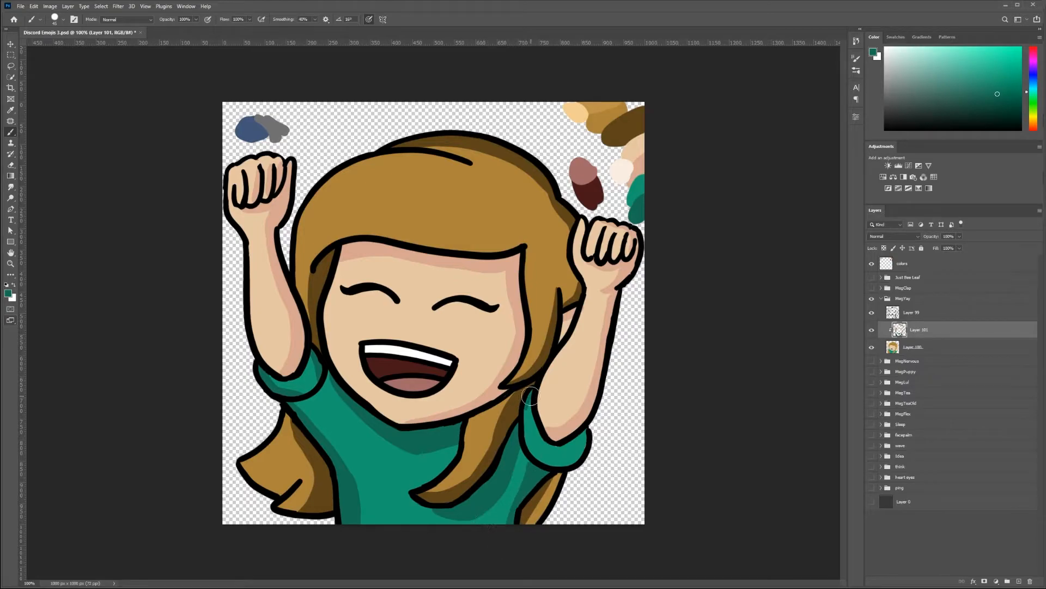
pyautogui.moveTo(527, 397); pyautogui.dragTo(347, 407)
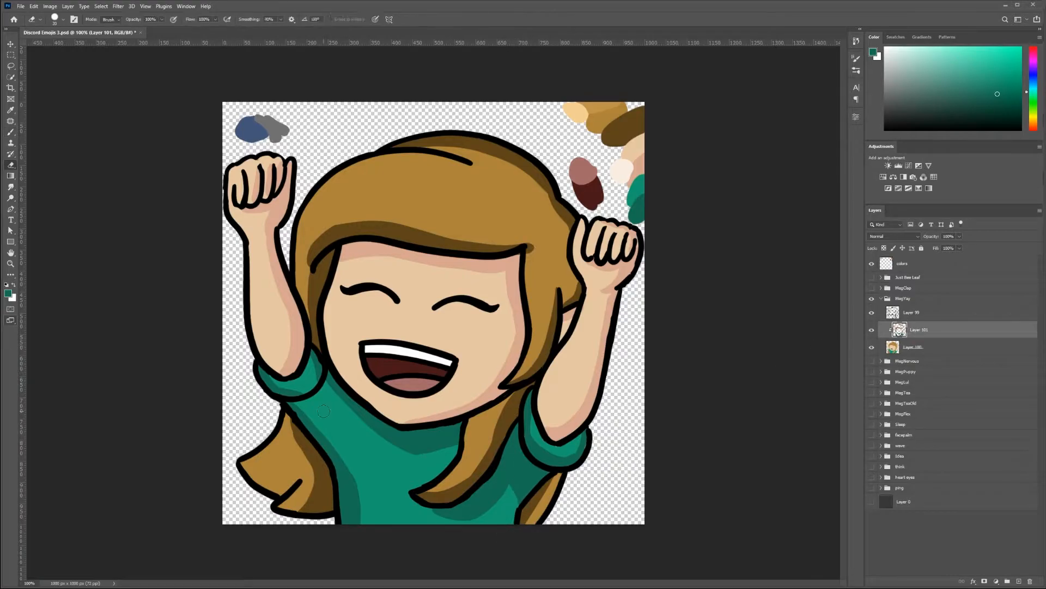
pyautogui.moveTo(324, 411); pyautogui.dragTo(318, 462)
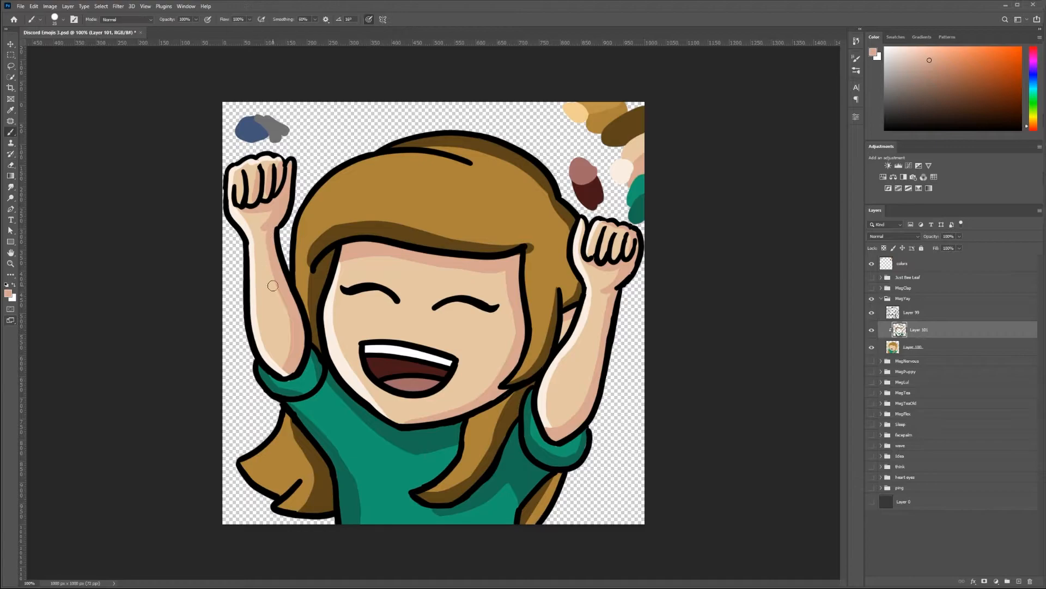
# Step: Add light hair highlights with a pale colour, then hide the cheering girl
pyautogui.click(969, 69)
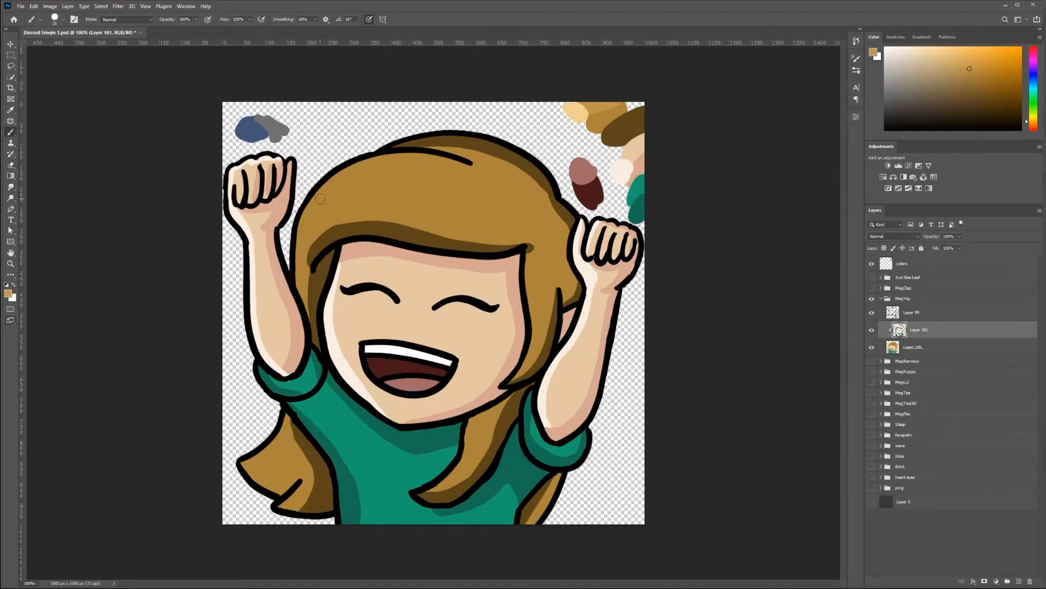
pyautogui.moveTo(320, 199); pyautogui.dragTo(397, 185)
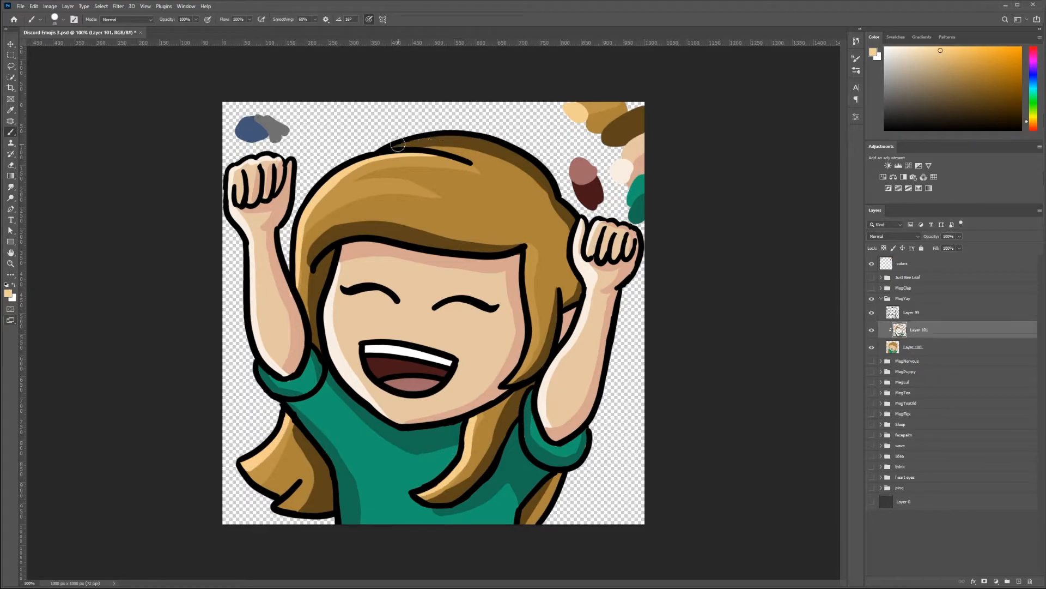
pyautogui.click(927, 313)
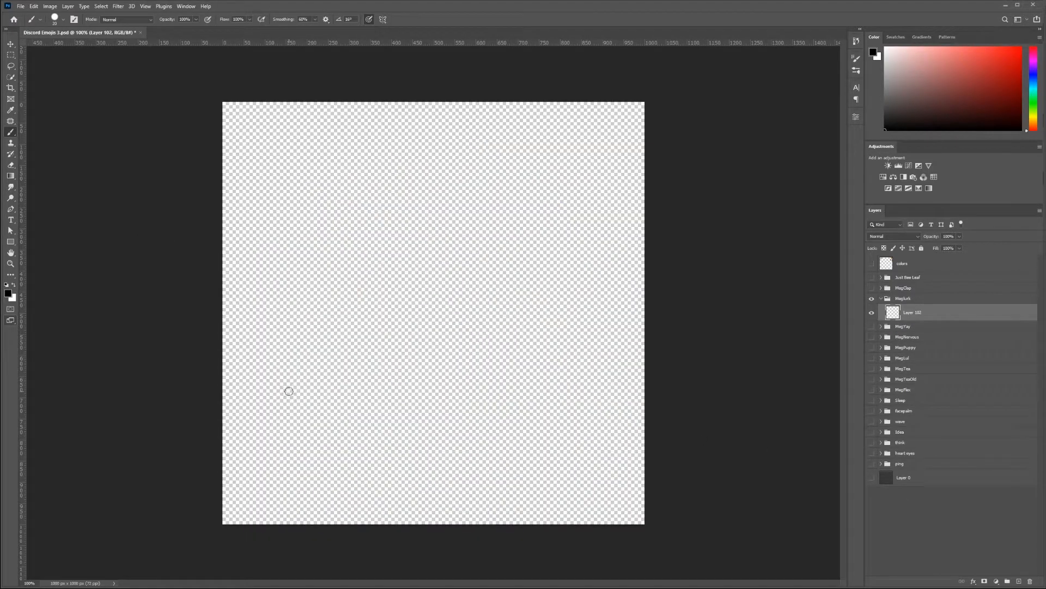
# Step: Draw the first outline stroke of the peeking head near the bottom of the canvas
pyautogui.moveTo(287, 394); pyautogui.dragTo(458, 461)
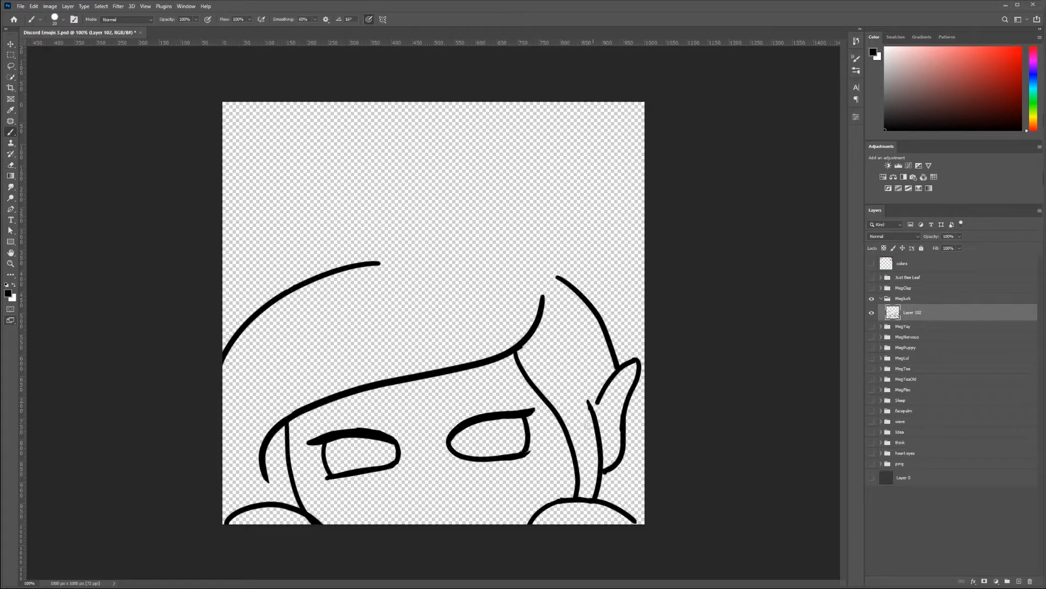
# Step: Brush the rounded top of the head and the hands gripping the bottom edge
pyautogui.moveTo(294, 280); pyautogui.dragTo(561, 277)
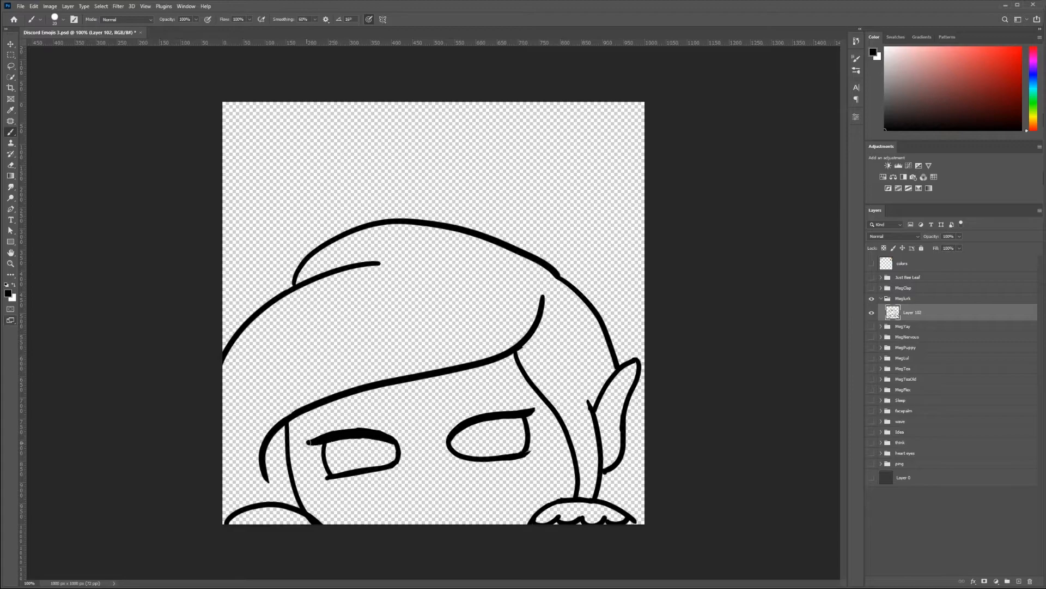
pyautogui.moveTo(294, 283); pyautogui.dragTo(560, 277)
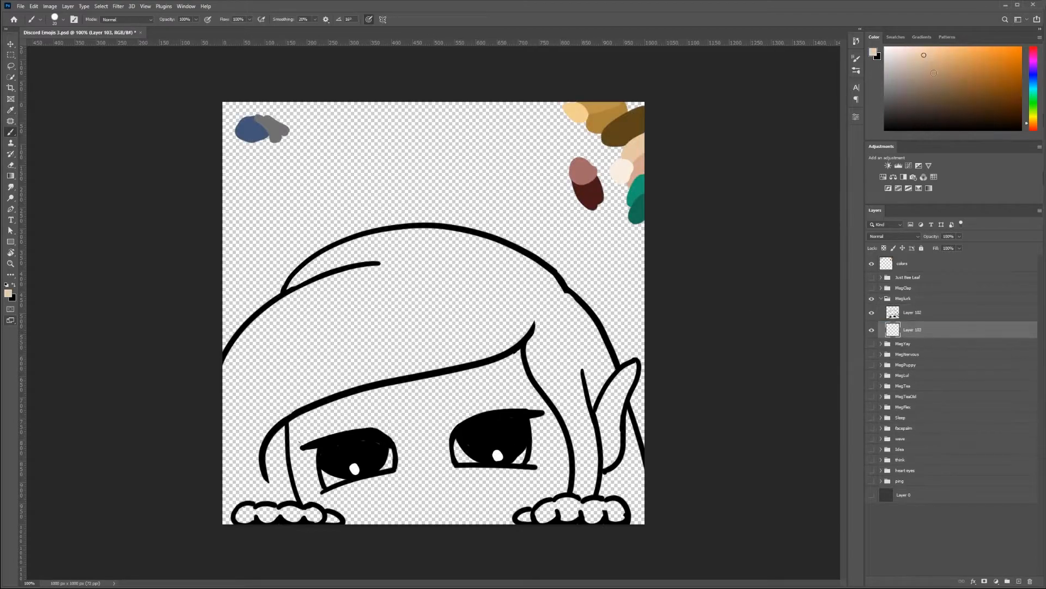
# Step: Fill the hair brown, add light hair highlights and a pink shadow under the bangs
pyautogui.moveTo(327, 404); pyautogui.dragTo(454, 390)
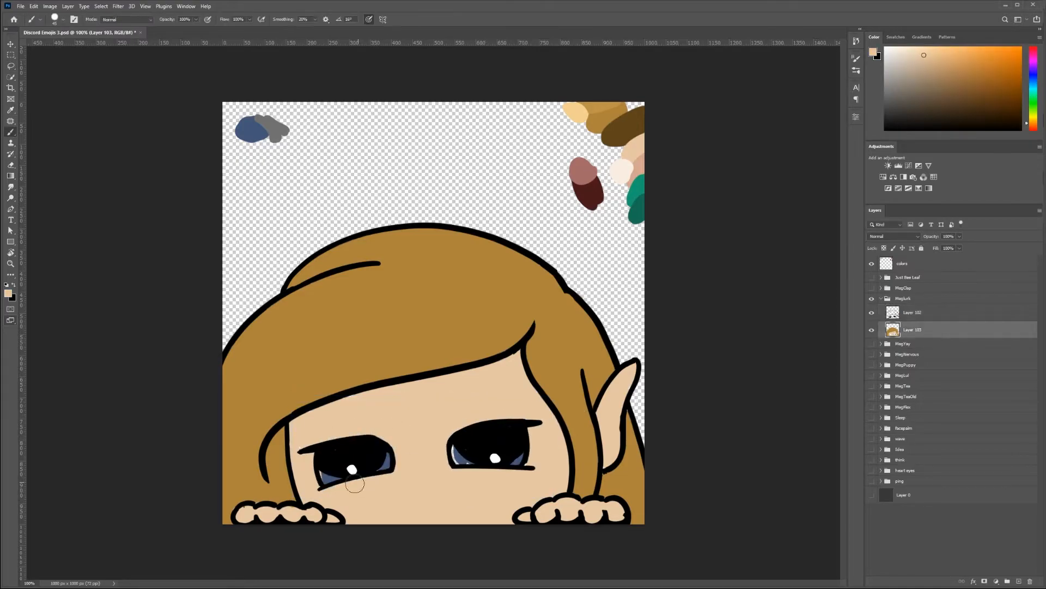
pyautogui.click(913, 312)
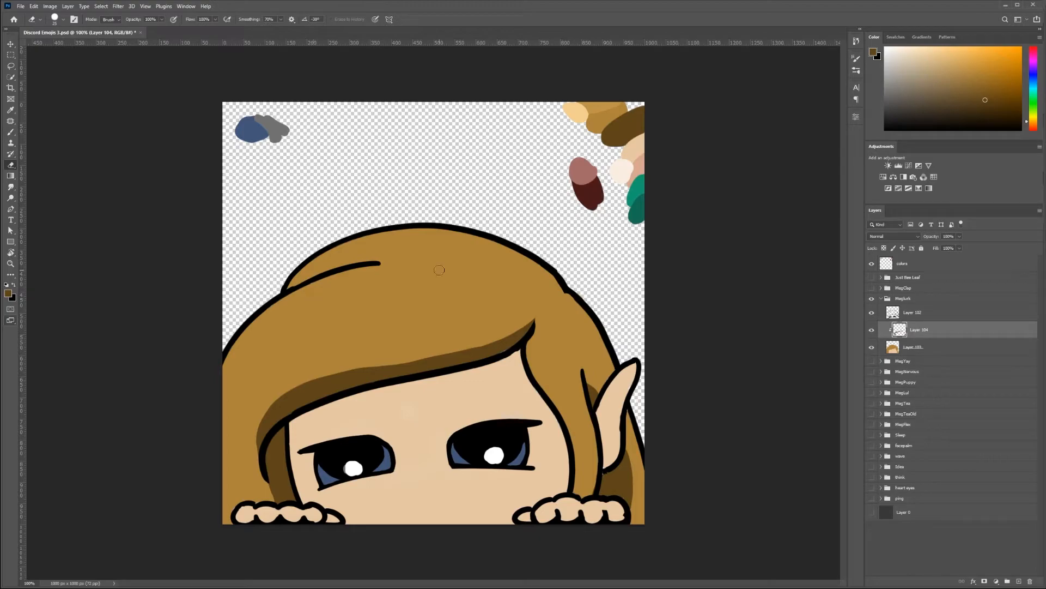
pyautogui.moveTo(439, 270); pyautogui.dragTo(466, 288)
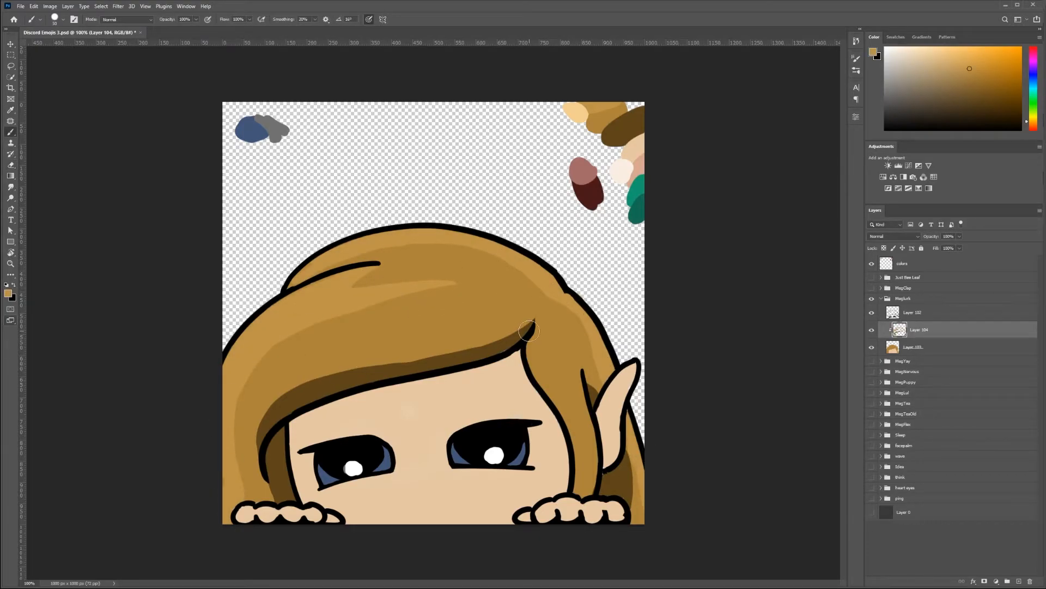
pyautogui.moveTo(527, 330); pyautogui.dragTo(574, 297)
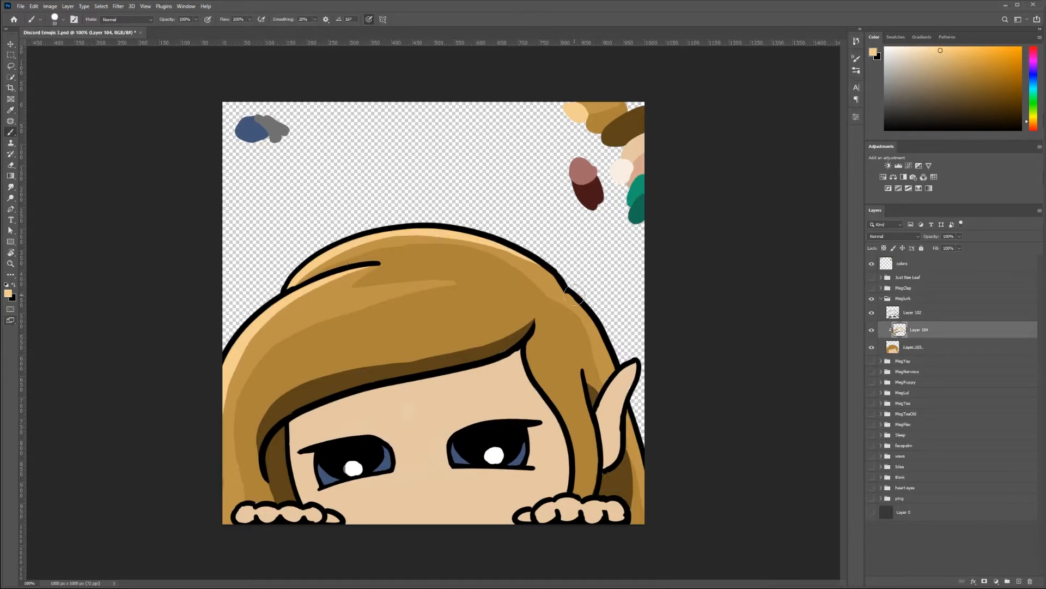
pyautogui.moveTo(574, 297); pyautogui.dragTo(291, 426)
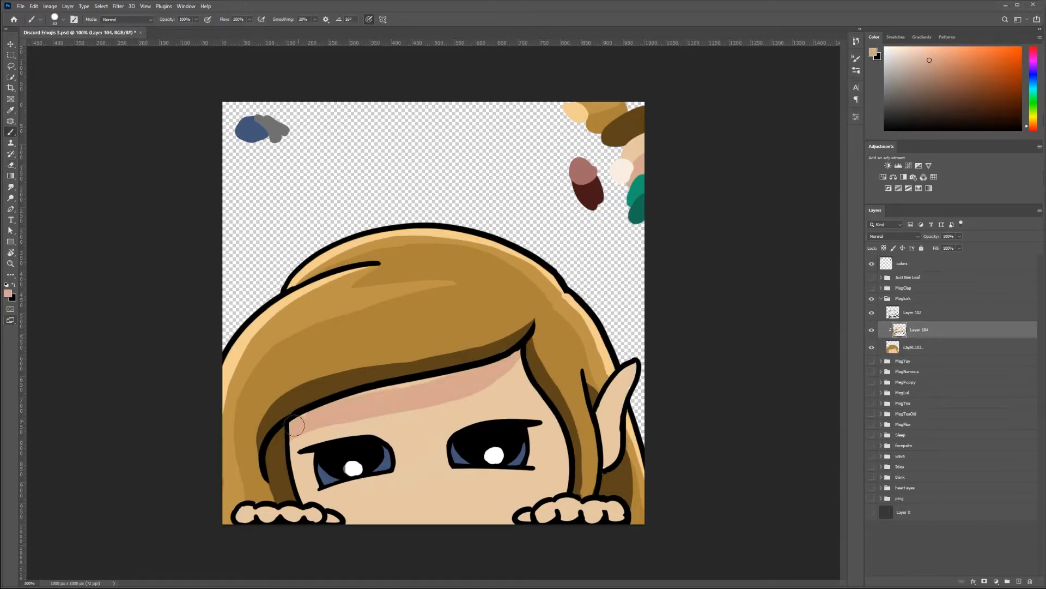
pyautogui.moveTo(293, 424); pyautogui.dragTo(543, 436)
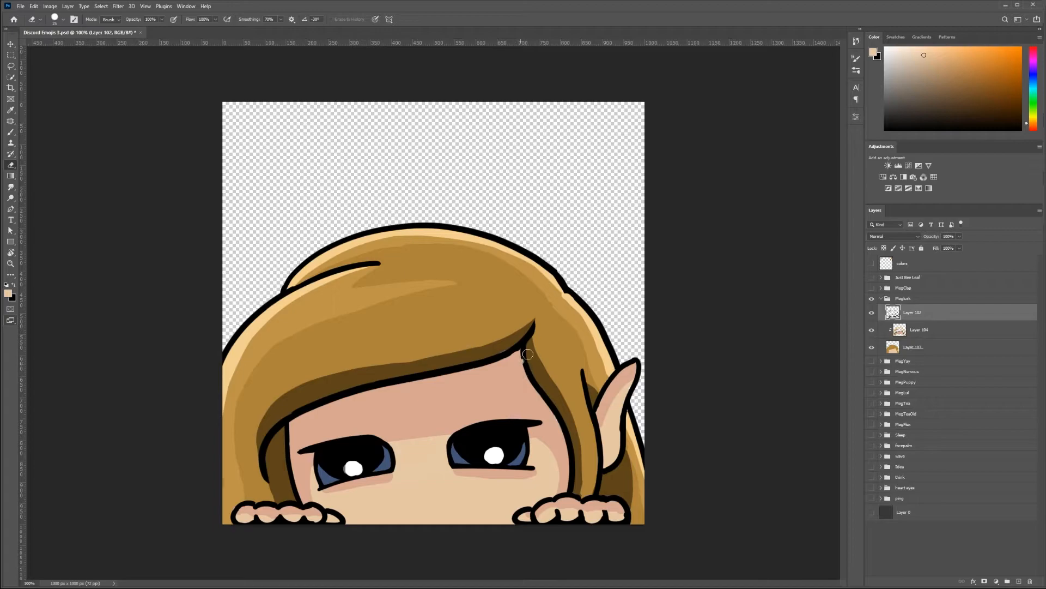
# Step: Trim the shadow beside the right hair strand and fill the light gap on the colour layer
pyautogui.moveTo(527, 353); pyautogui.dragTo(538, 391)
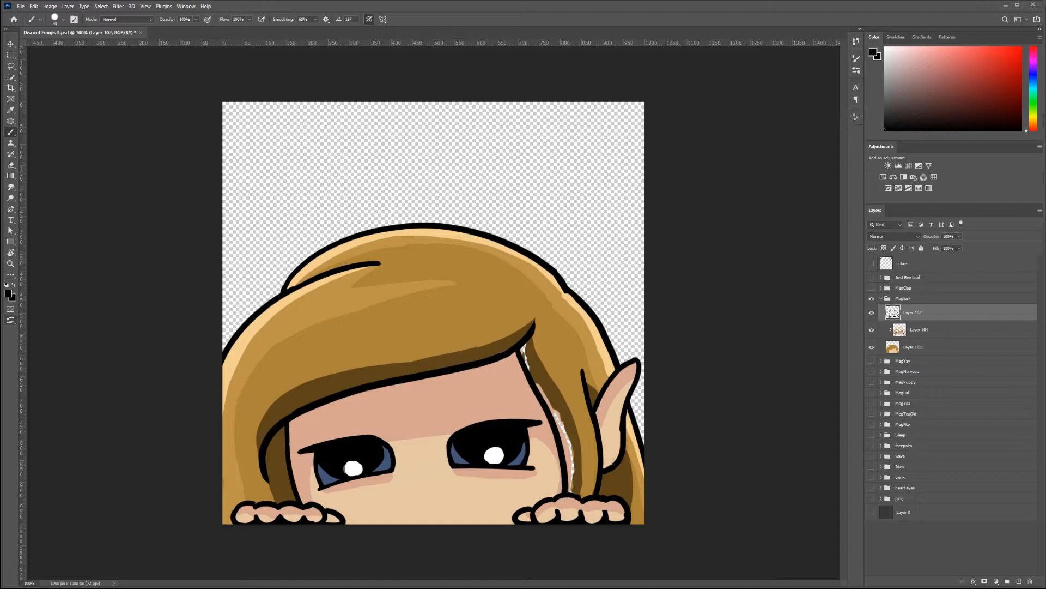
pyautogui.click(915, 347)
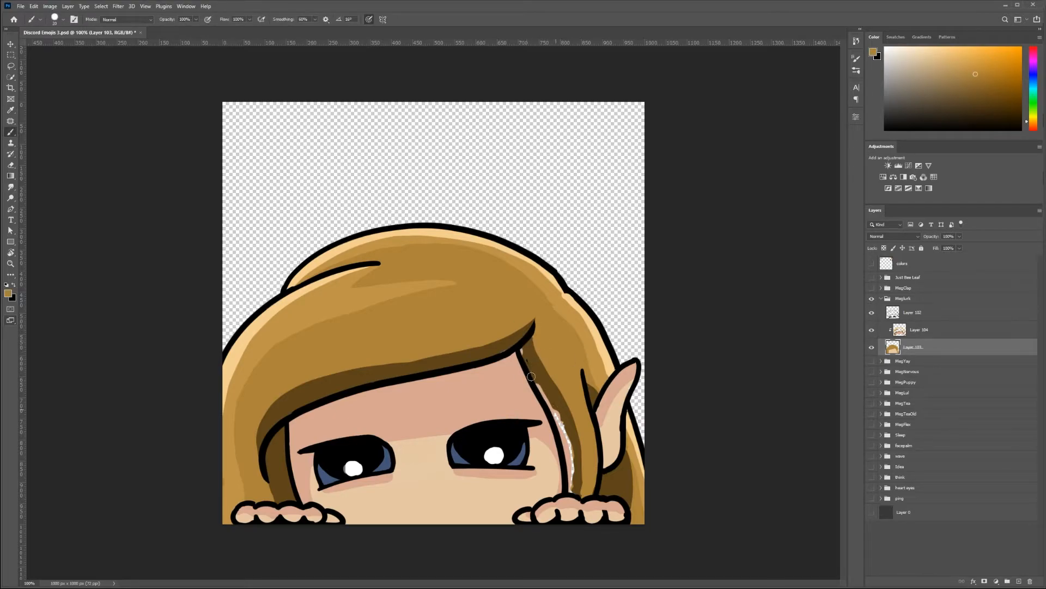
pyautogui.moveTo(530, 375); pyautogui.dragTo(577, 484)
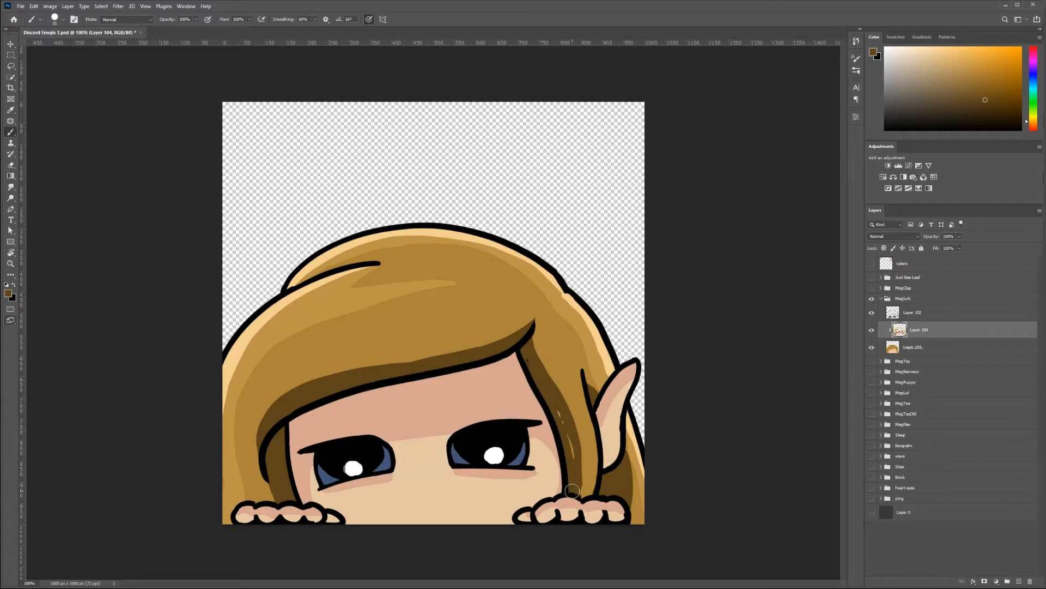
pyautogui.click(913, 313)
pyautogui.write('MegScream')
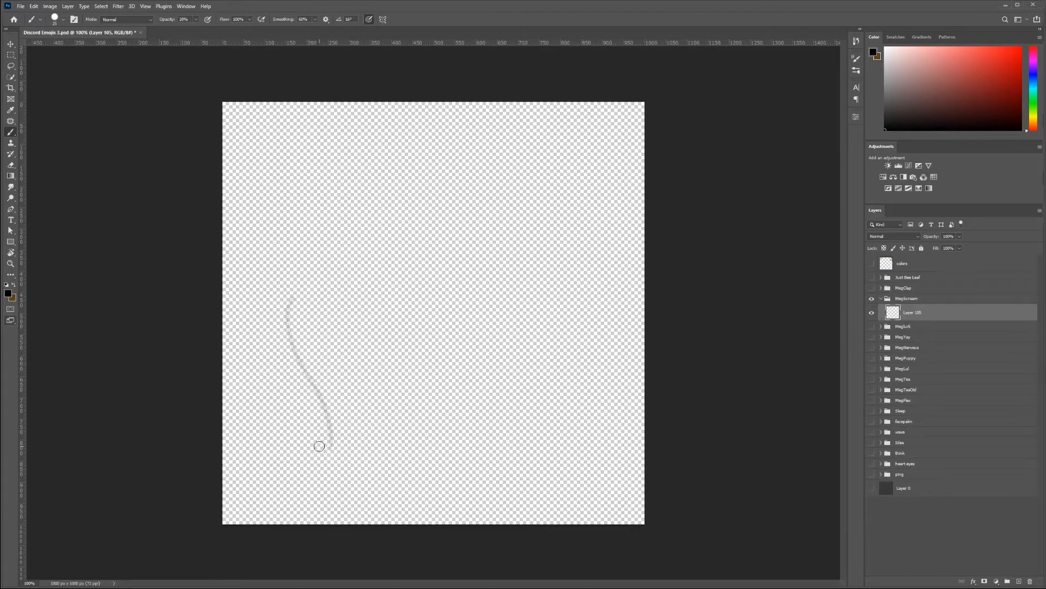
# Step: Sketch the first curve of the surprised girl's face
pyautogui.moveTo(319, 446); pyautogui.dragTo(467, 411)
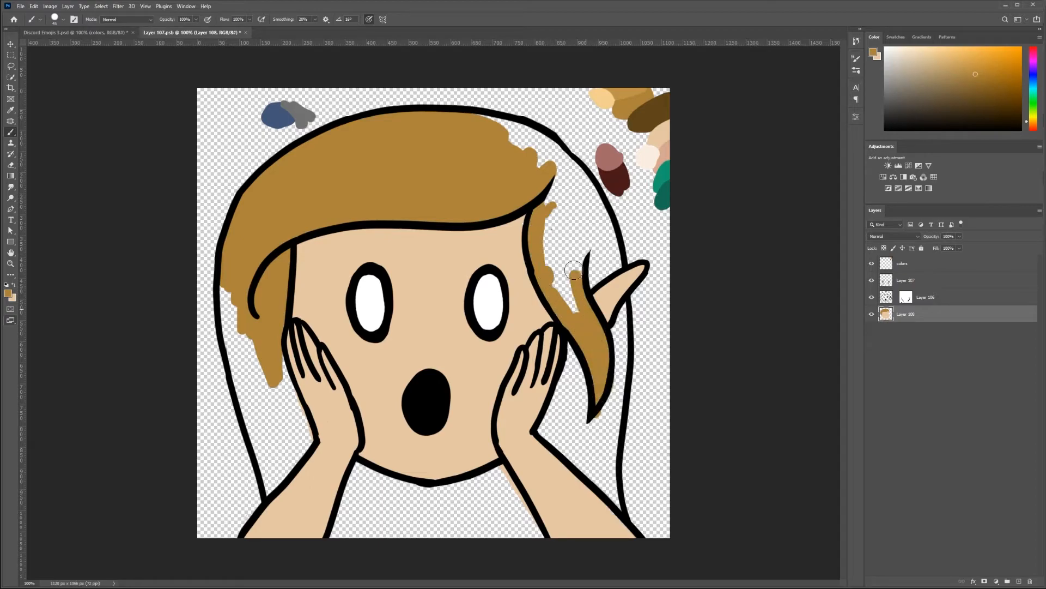
# Step: Fill the rest of the hair and paint the darker hair beside the right cheek
pyautogui.moveTo(574, 270); pyautogui.dragTo(253, 432)
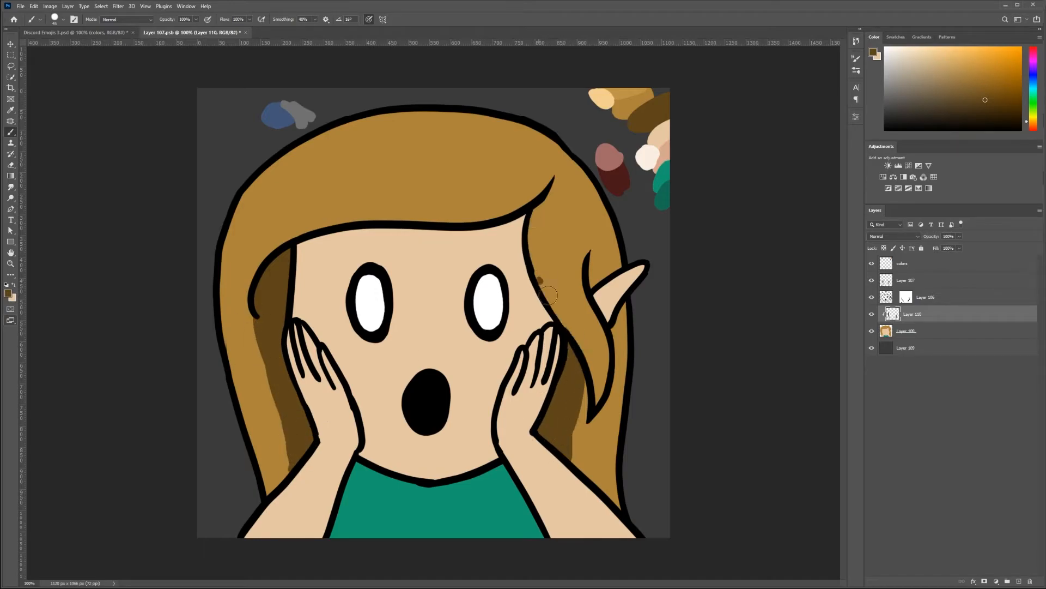
pyautogui.moveTo(544, 294); pyautogui.dragTo(611, 377)
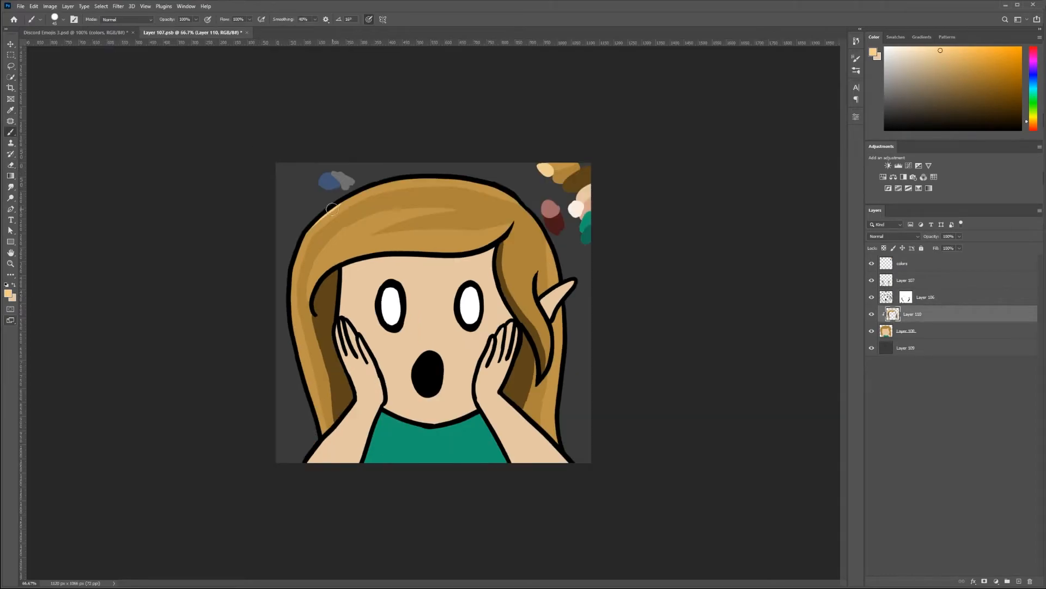
# Step: Paint highlights on the top and strands of the hair and shade the strand near the right hand
pyautogui.moveTo(327, 207); pyautogui.dragTo(360, 257)
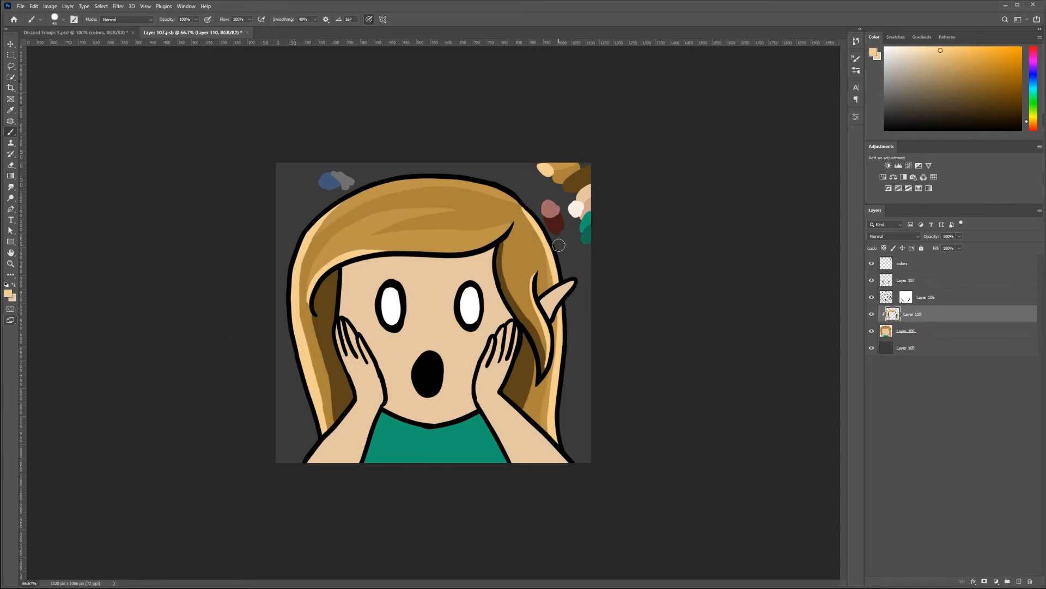
pyautogui.moveTo(559, 245); pyautogui.dragTo(528, 405)
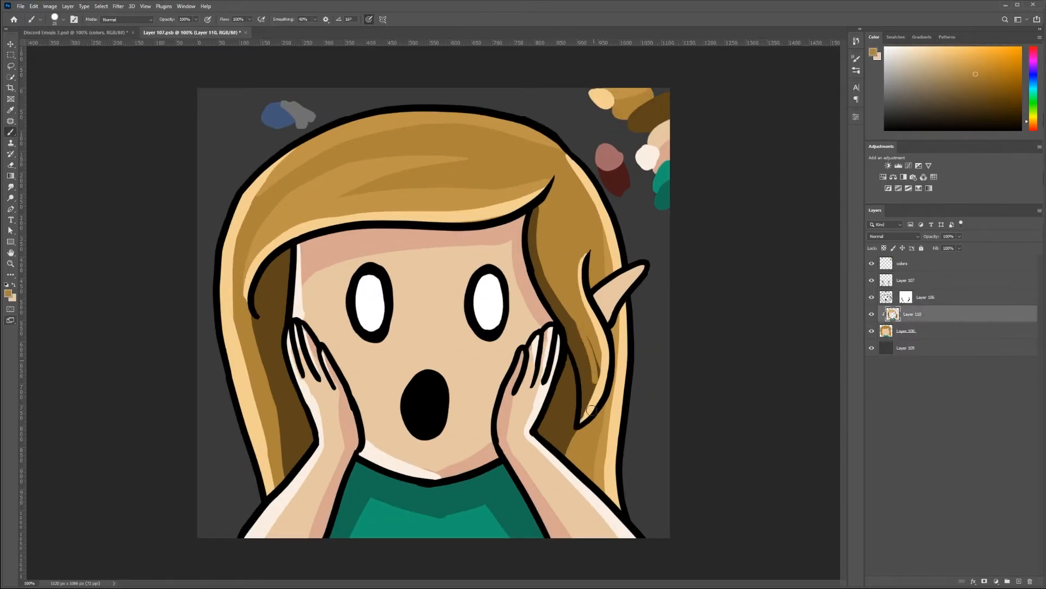
pyautogui.moveTo(588, 413); pyautogui.dragTo(601, 273)
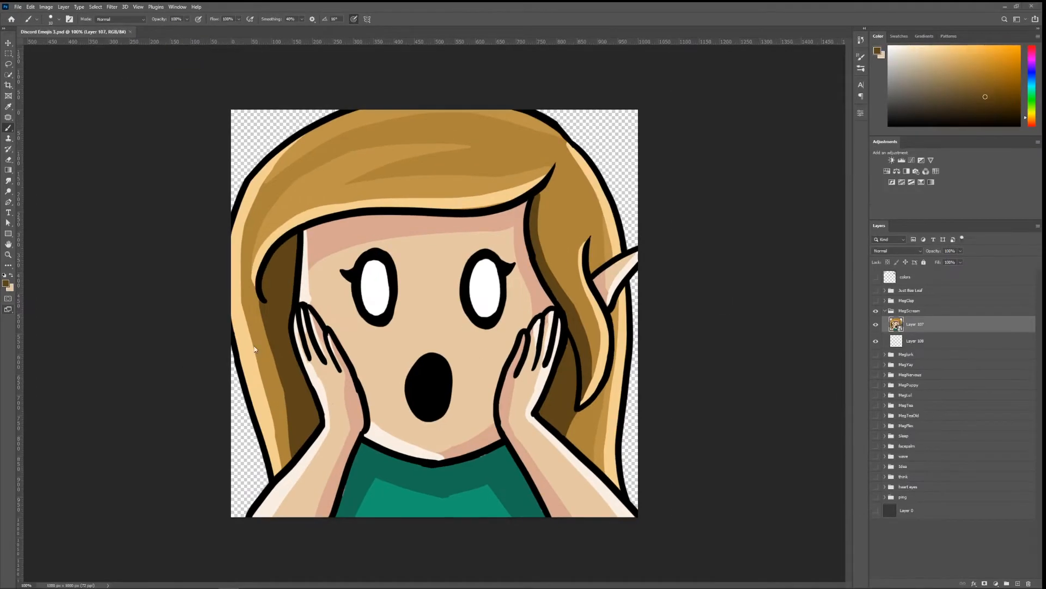
pyautogui.moveTo(25, 48)
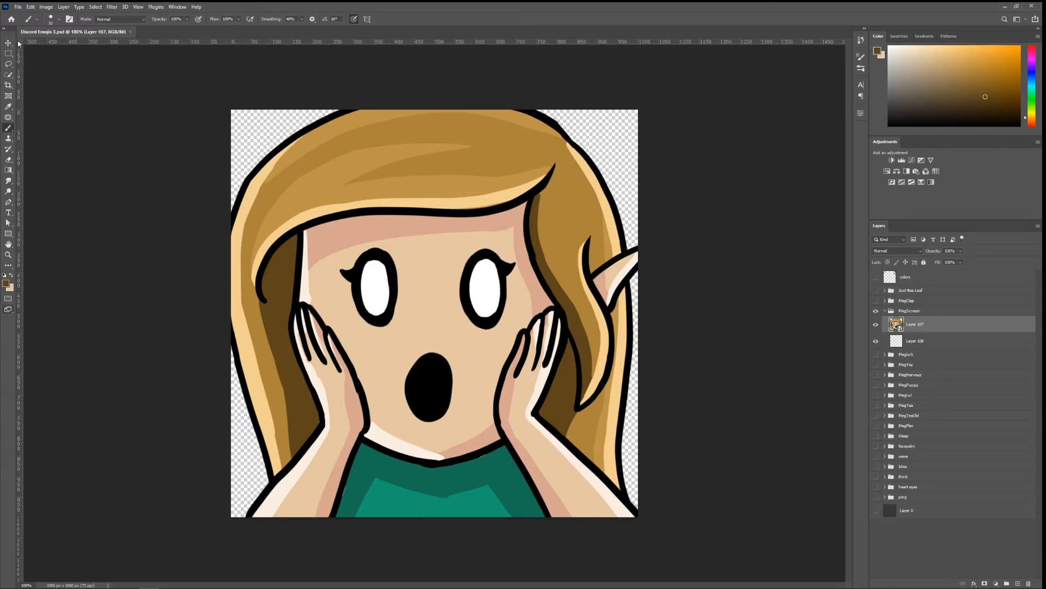
# Step: Bring up the File menu to start exporting the finished emoji
pyautogui.click(17, 6)
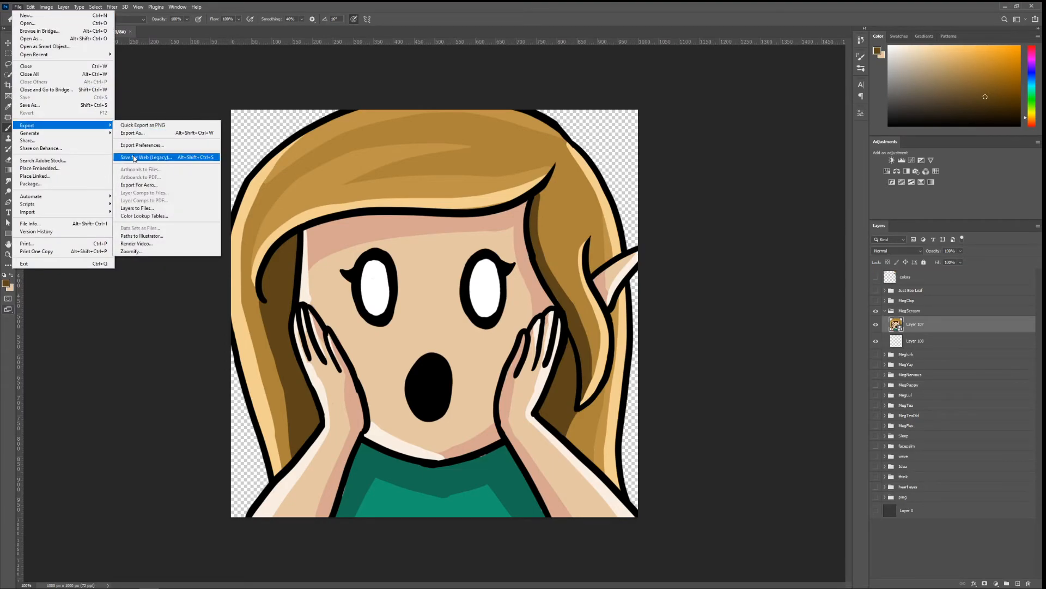
# Step: In Save for Web (Legacy), scale the emoji's image size to 80 percent
pyautogui.click(146, 157)
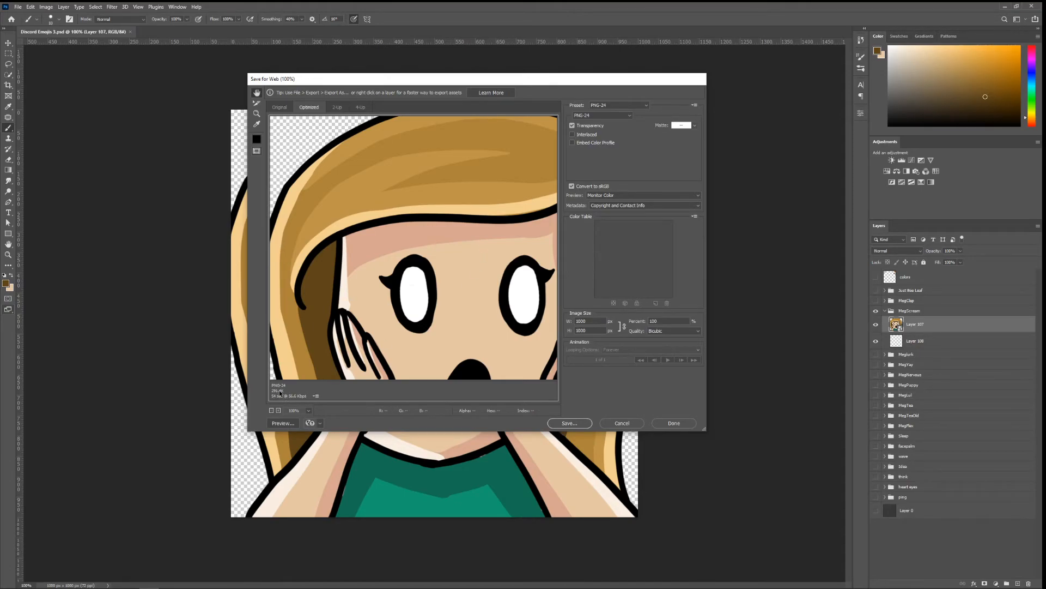
pyautogui.click(671, 321)
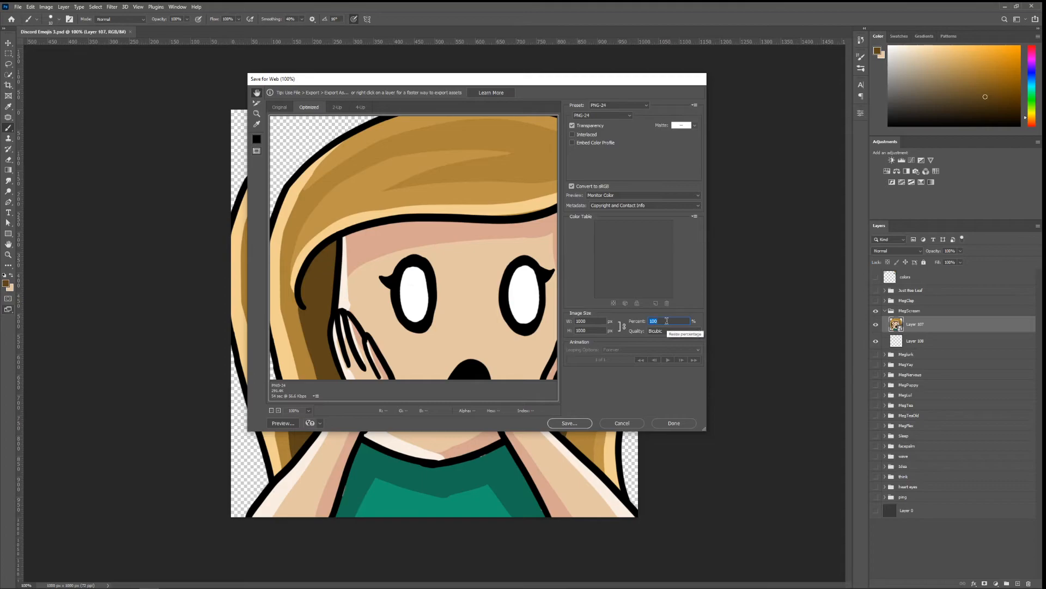
pyautogui.write('90')
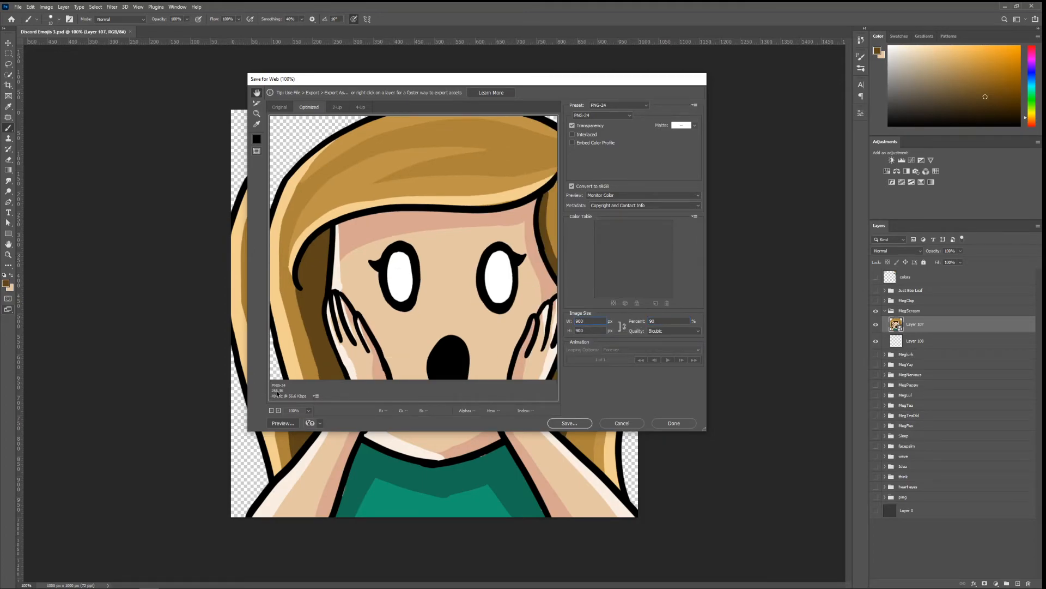
pyautogui.click(669, 321)
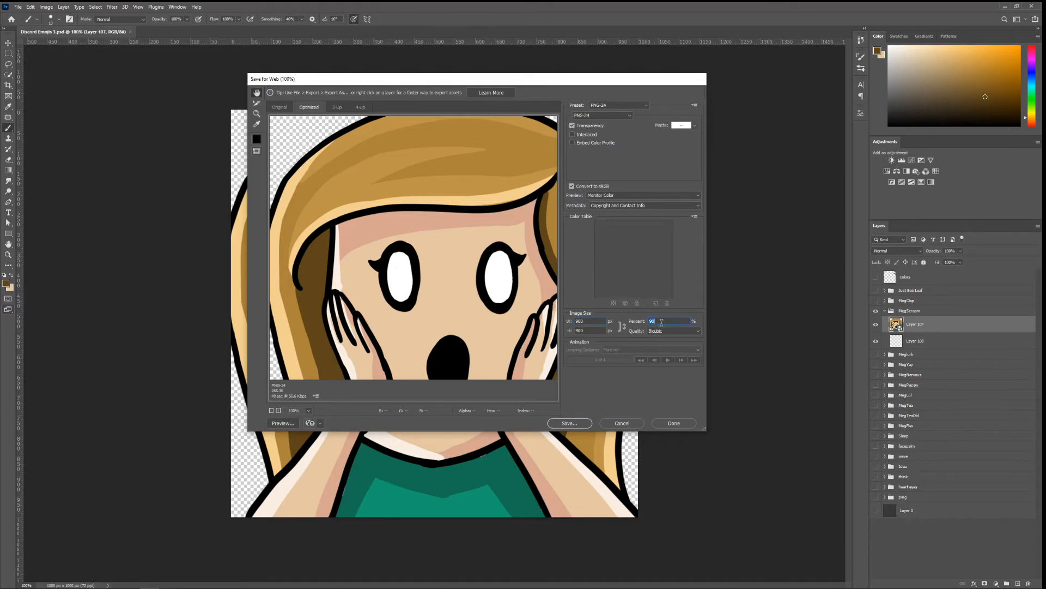
pyautogui.write('80')
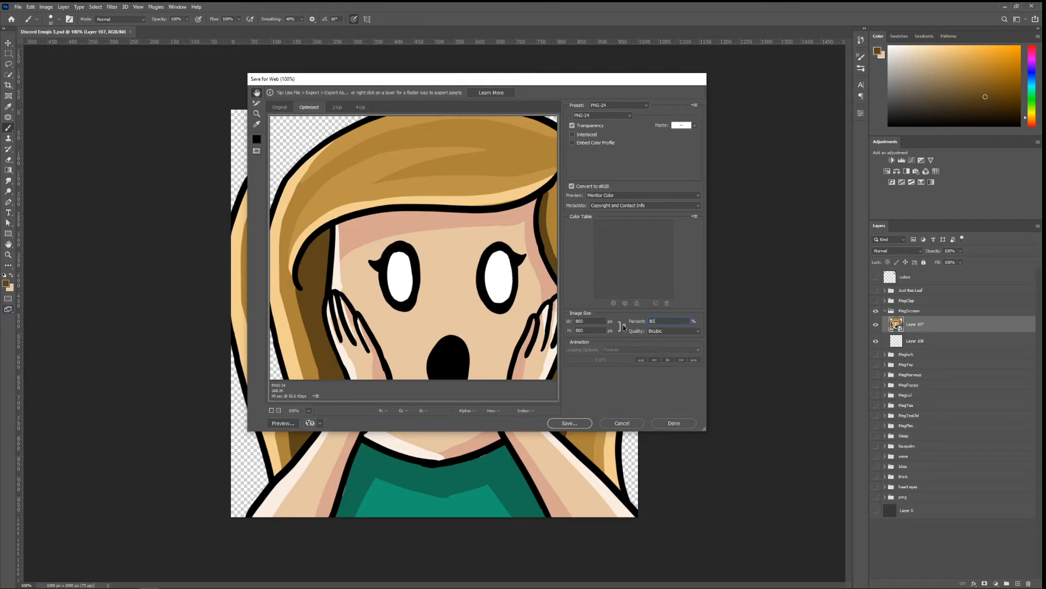